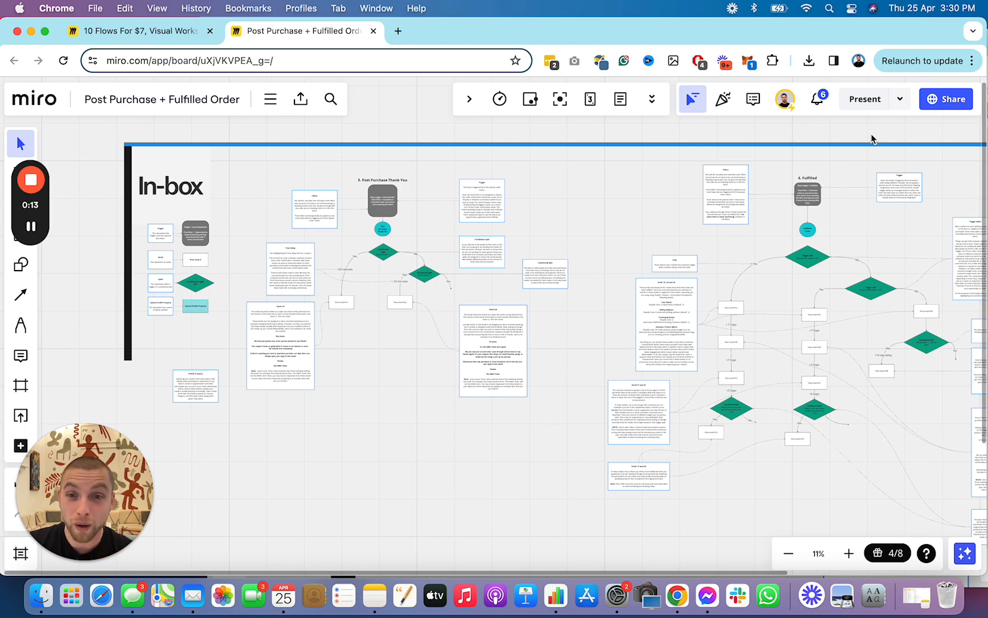
mouse_move(798, 175)
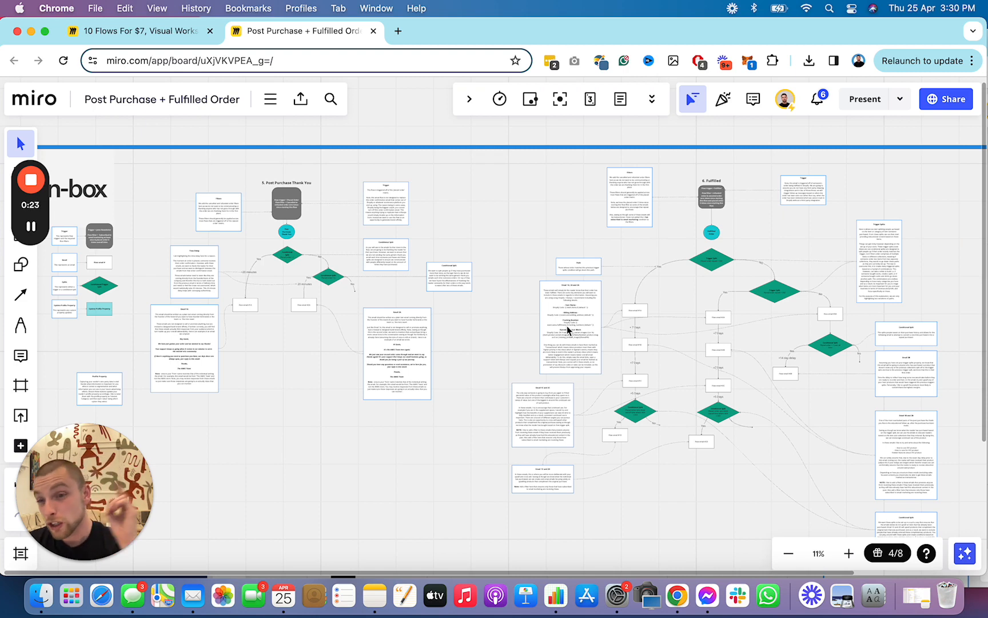
mouse_move(591, 309)
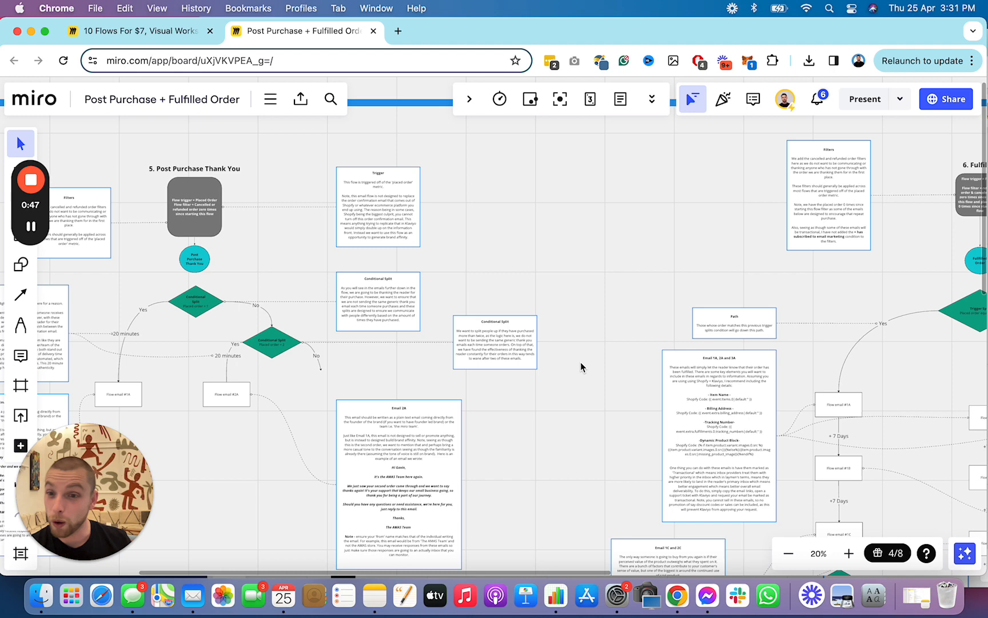
mouse_move(579, 386)
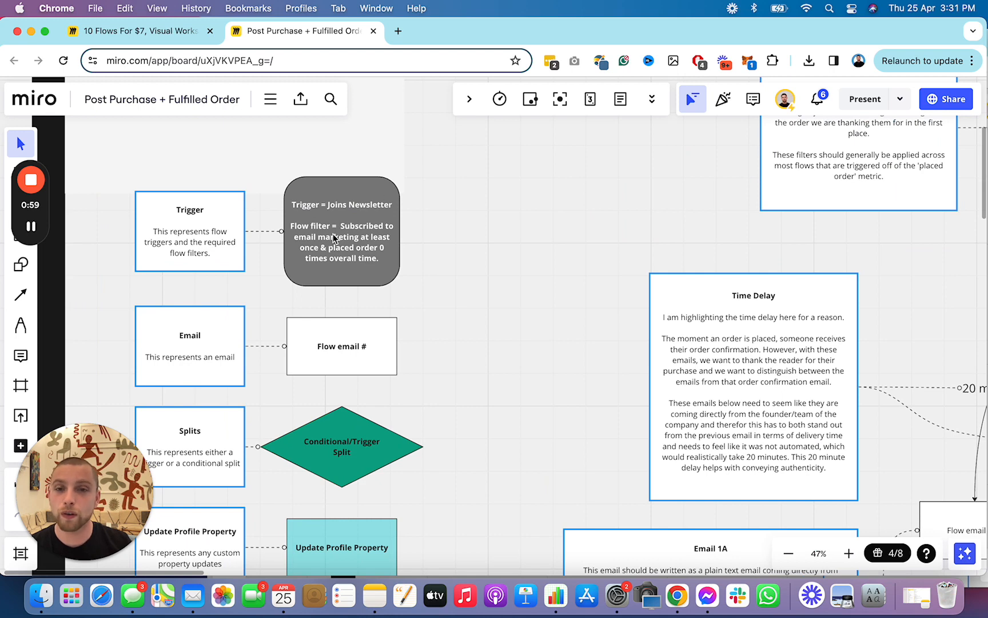
Step: Scroll down to the '5. Post Purchase Thank You' trigger and its cancelled/refunded filters
scroll(down, 3)
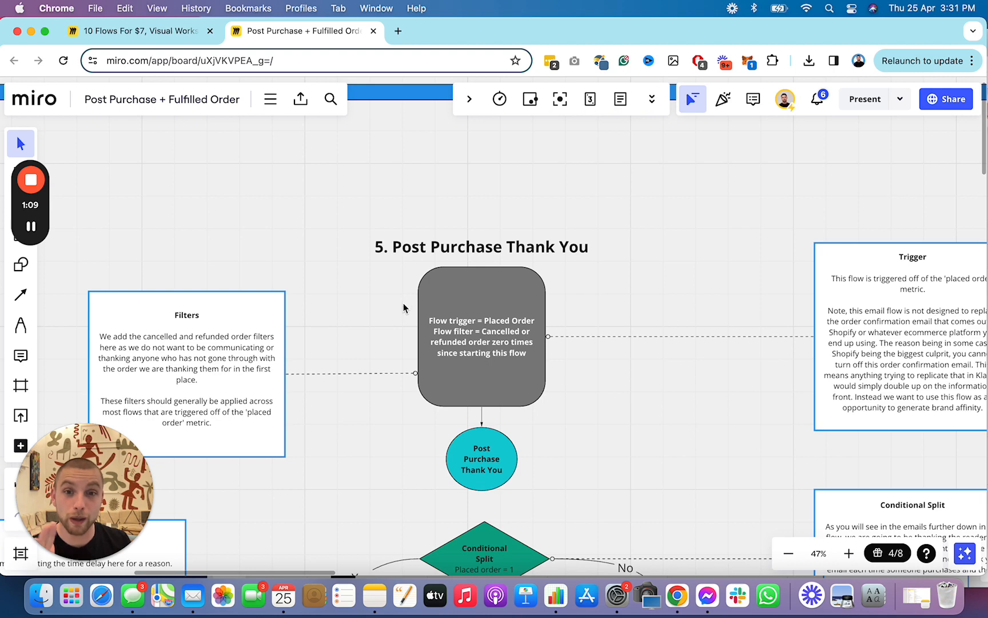
Step: Pan right across the Post Purchase Thank You trigger block and its filter note
scroll(right, 3)
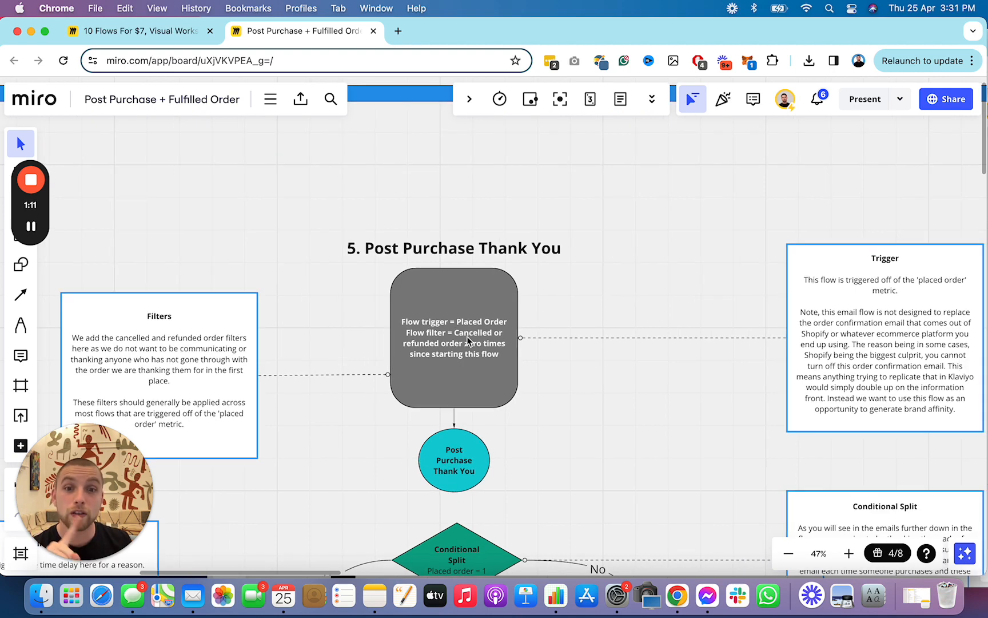
mouse_move(467, 366)
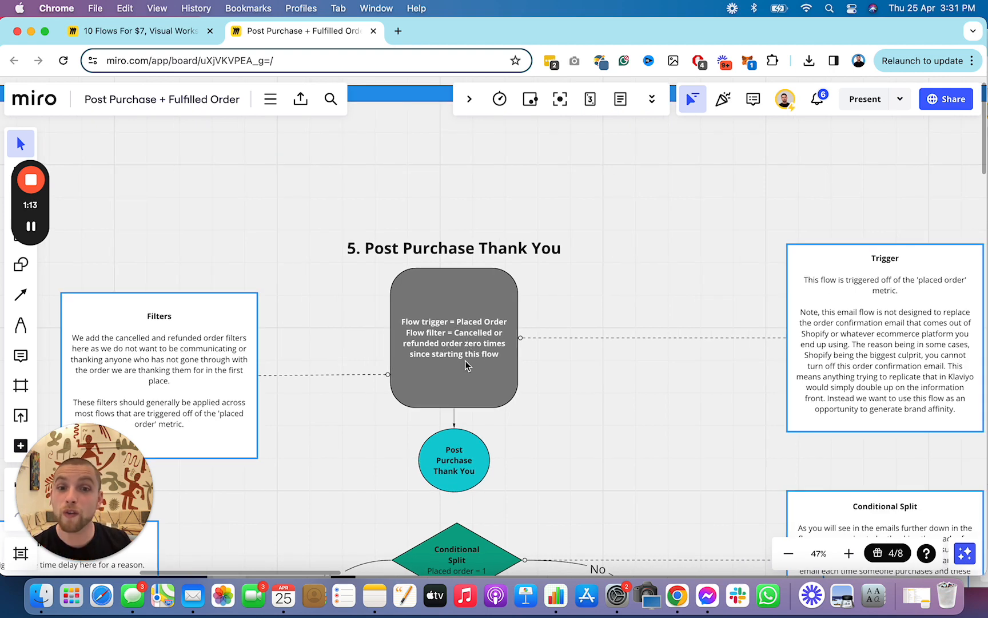
mouse_move(580, 337)
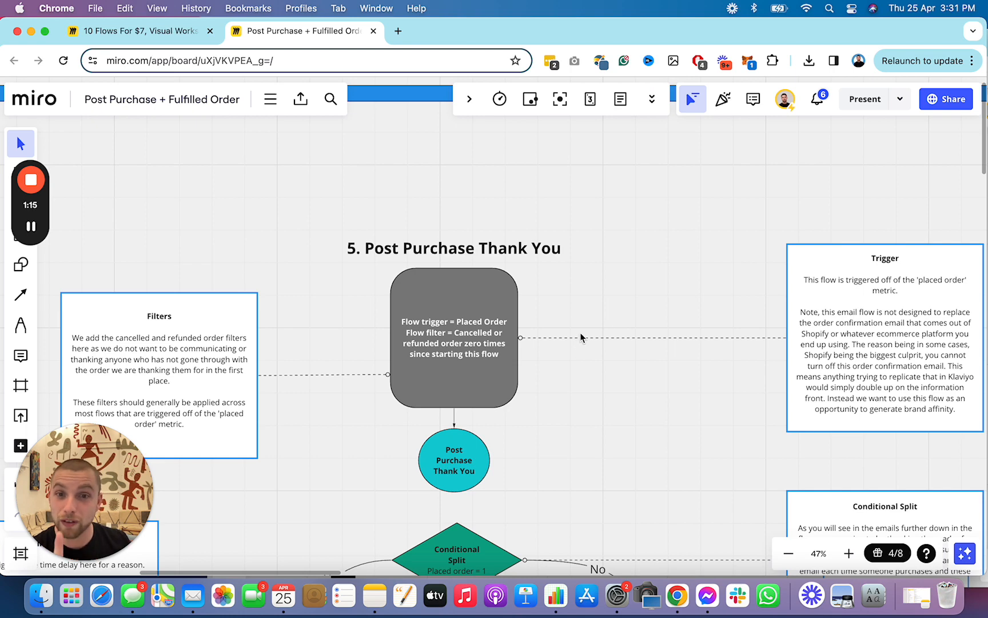
mouse_move(532, 368)
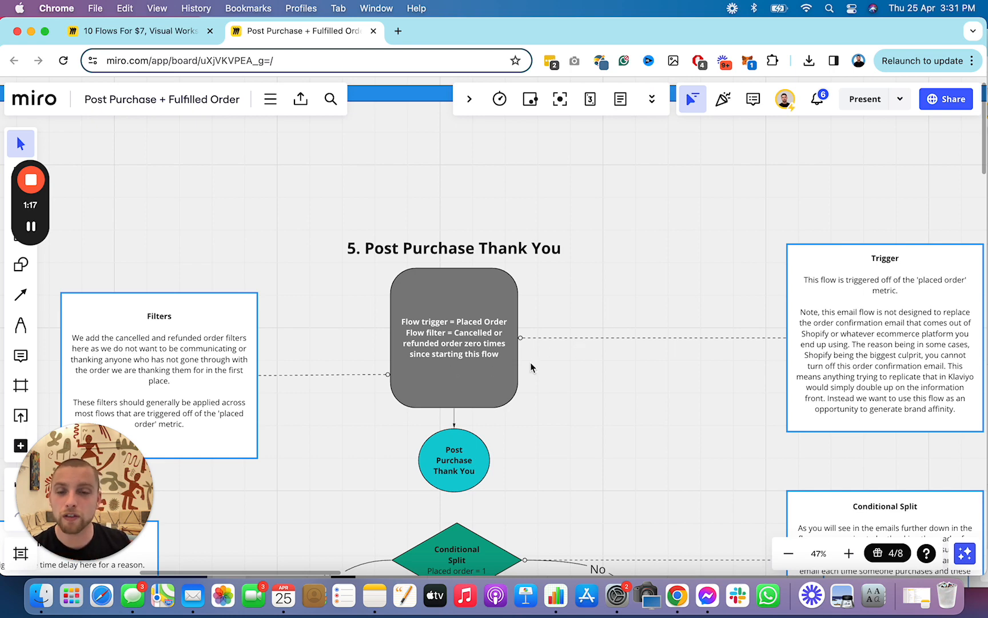
mouse_move(511, 368)
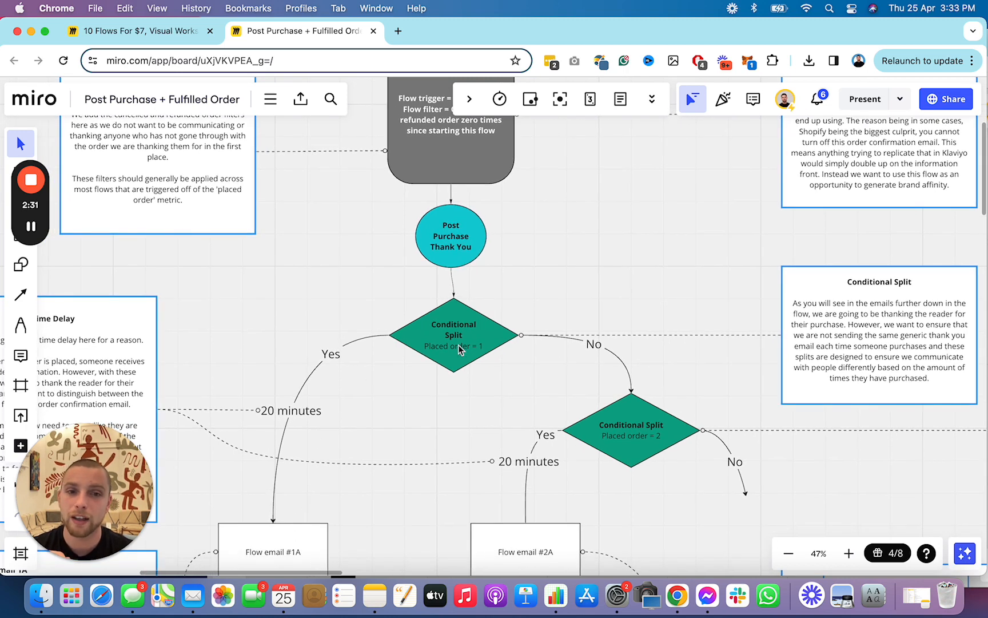
mouse_move(589, 350)
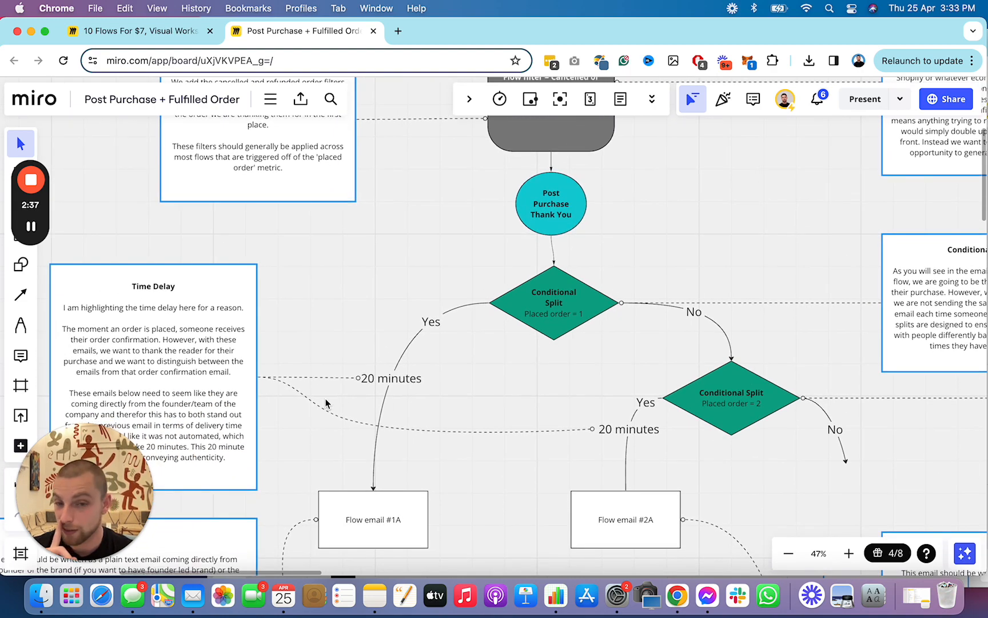
Step: Scroll down to Flow emails #1A and #2A and the Email 1A thank-you script
scroll(down, 3)
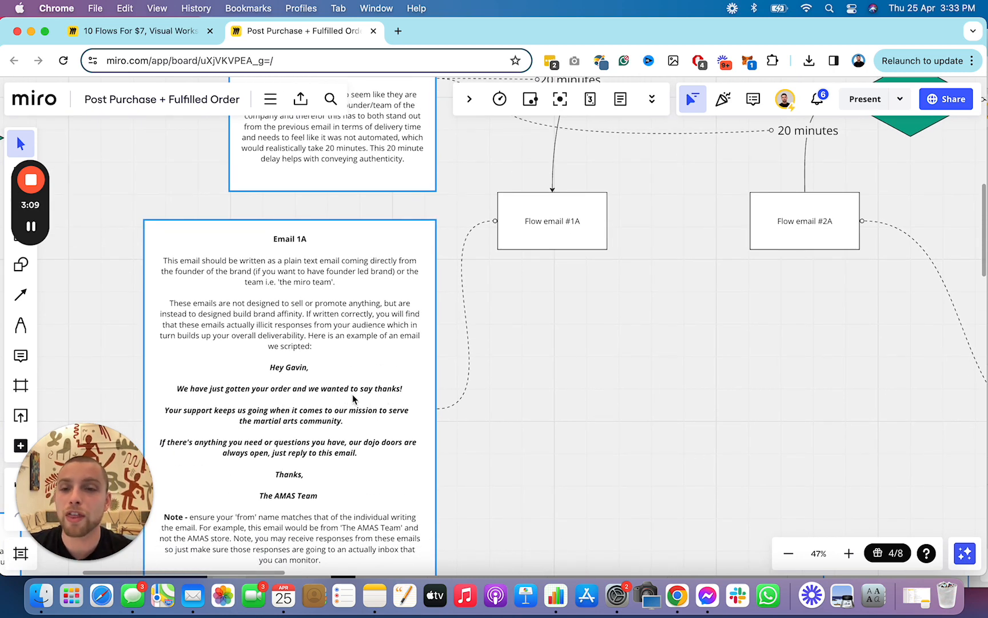
mouse_move(340, 428)
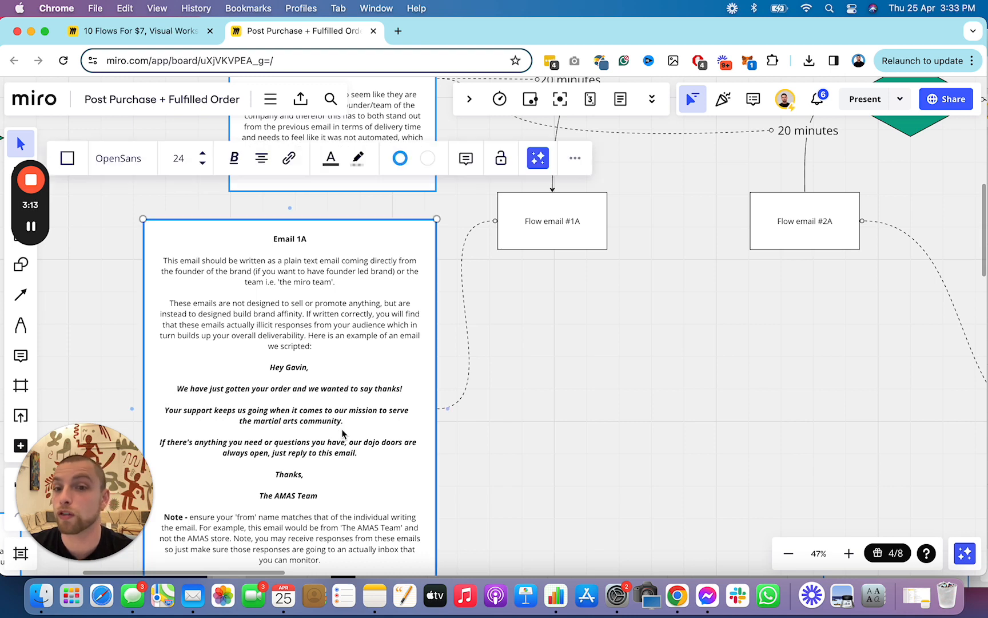
mouse_move(298, 464)
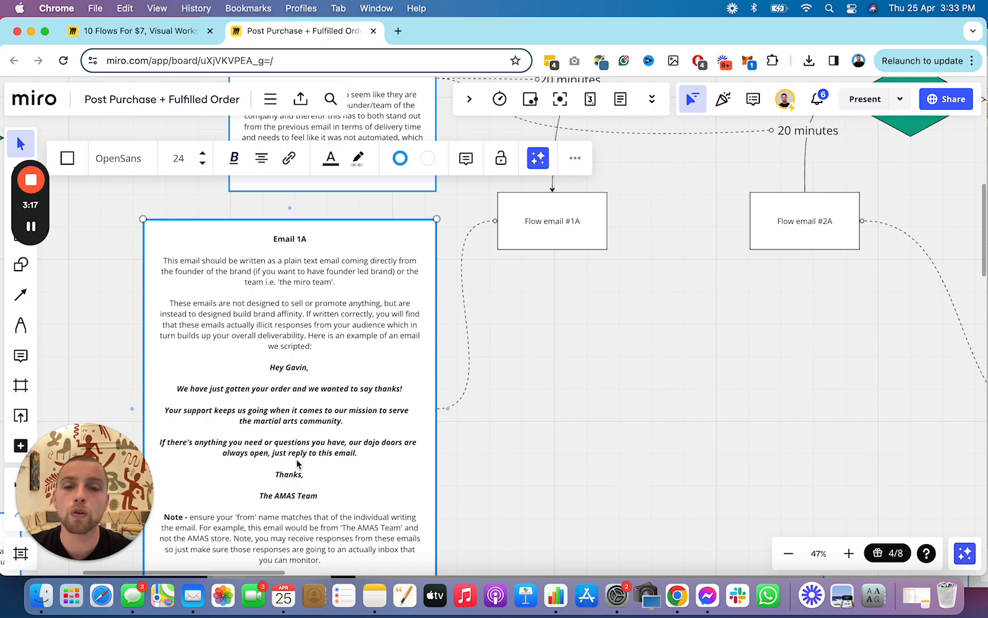
Step: Scroll through the Email 1A note down to its 'from' name tip
scroll(down, 3)
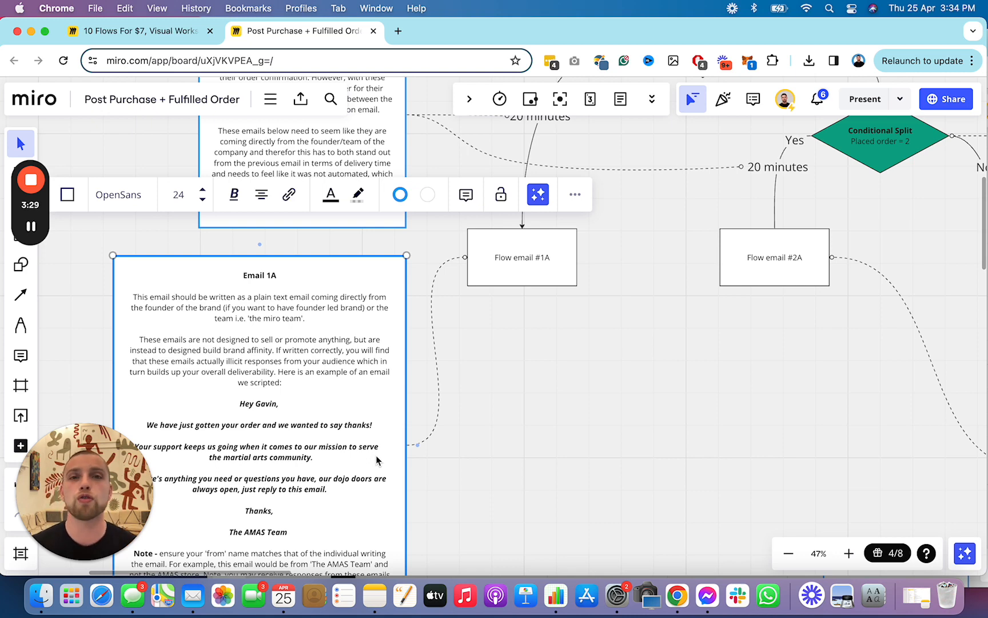
mouse_move(468, 390)
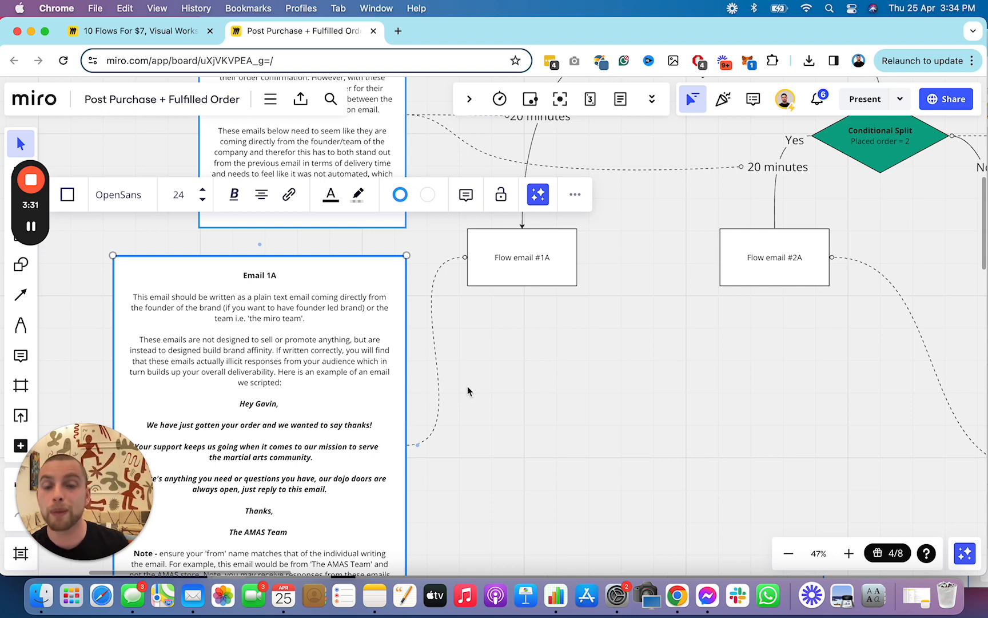
mouse_move(570, 405)
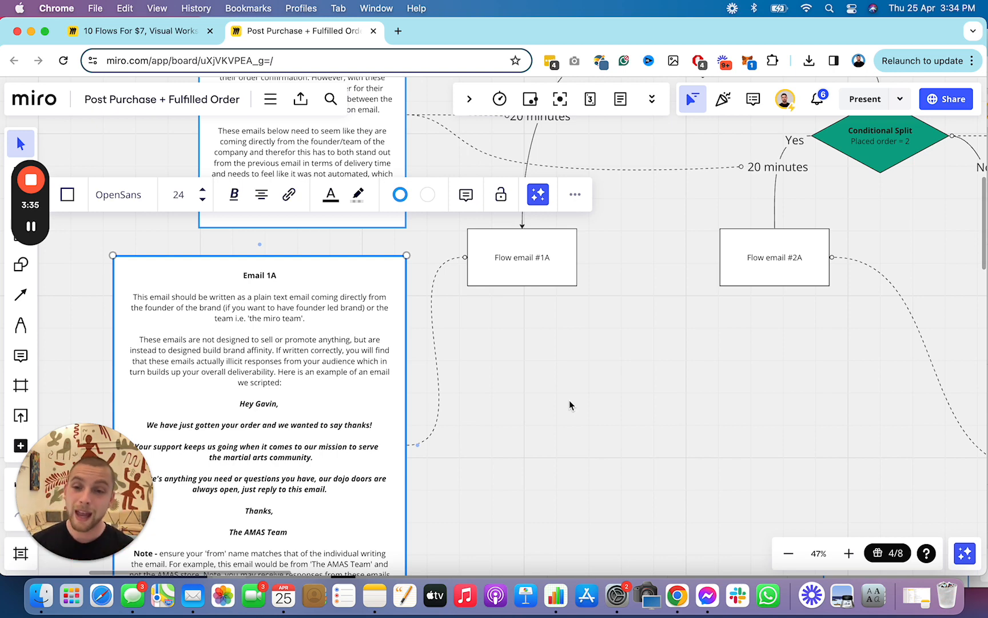
mouse_move(537, 573)
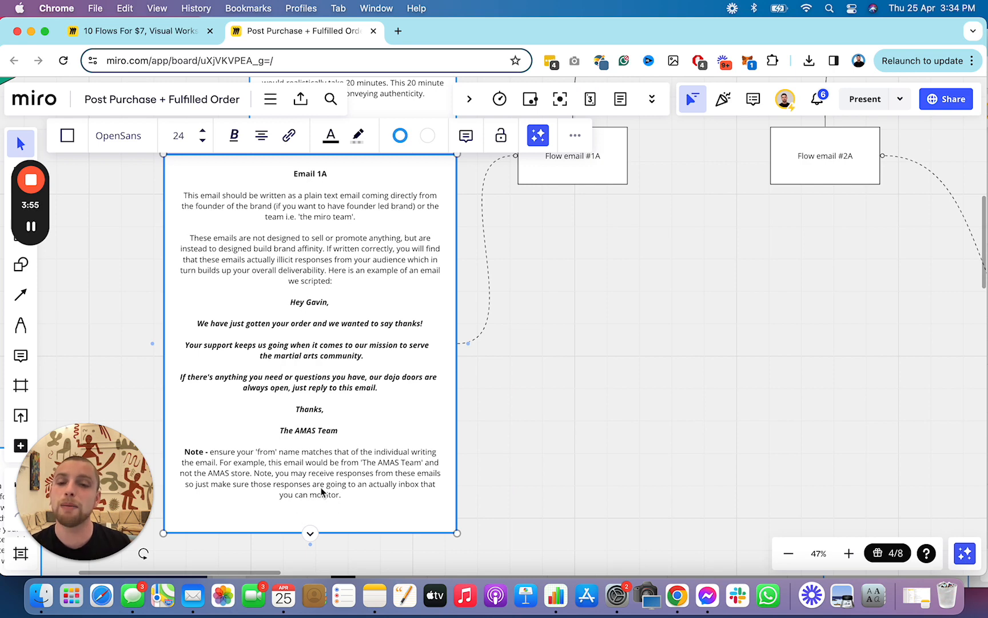
mouse_move(300, 470)
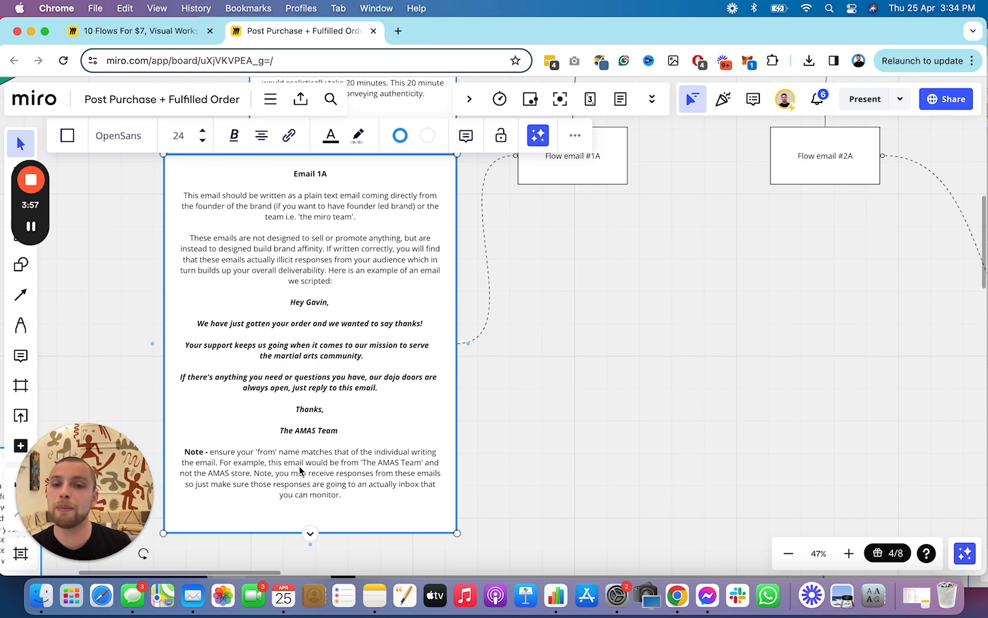
mouse_move(232, 486)
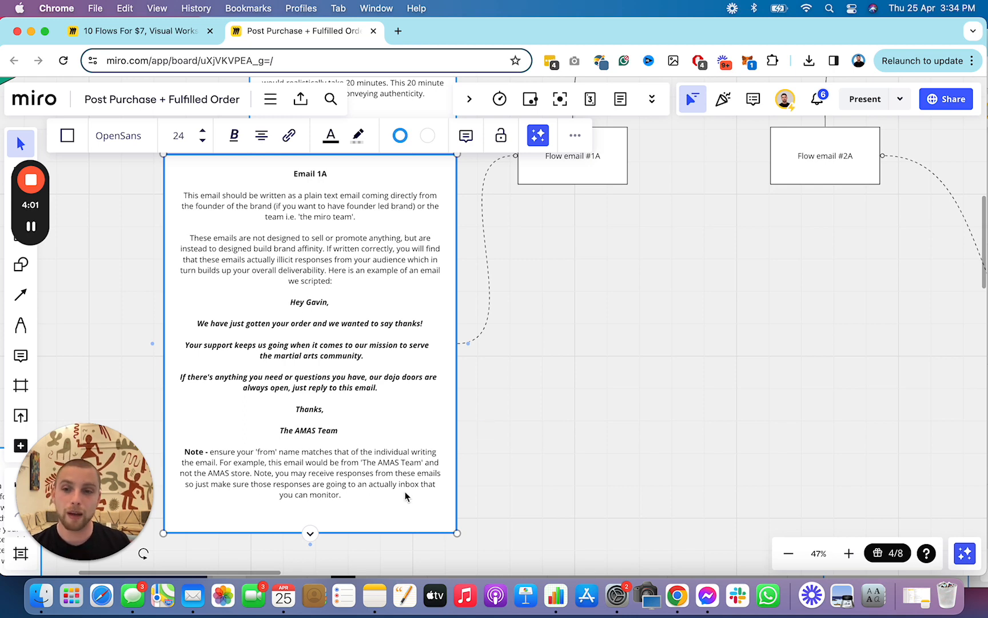
mouse_move(418, 459)
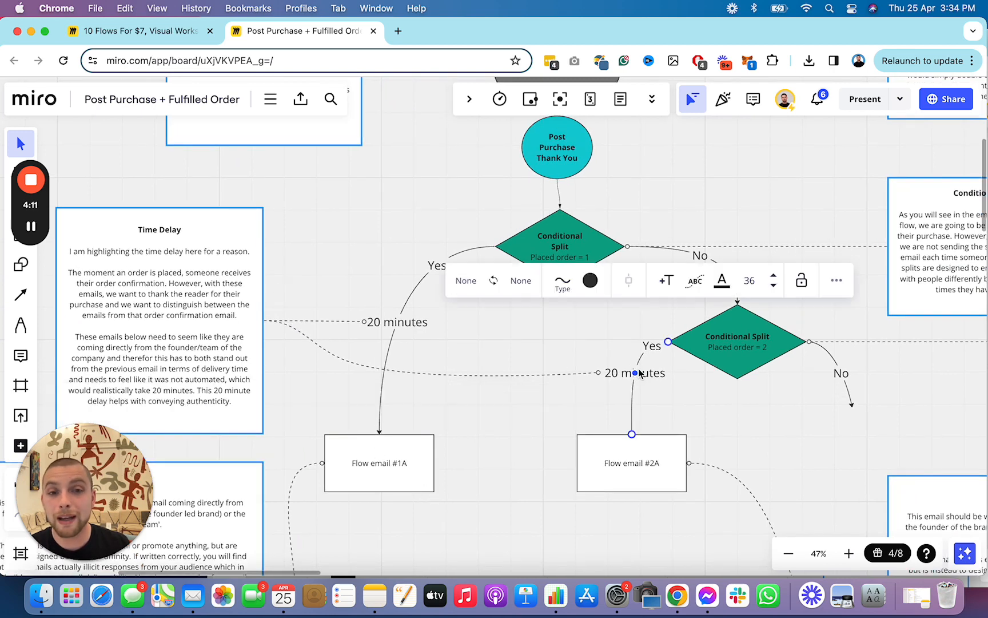
Step: Click on the board showing the Time Delay note and both 20-minute delays
click(488, 328)
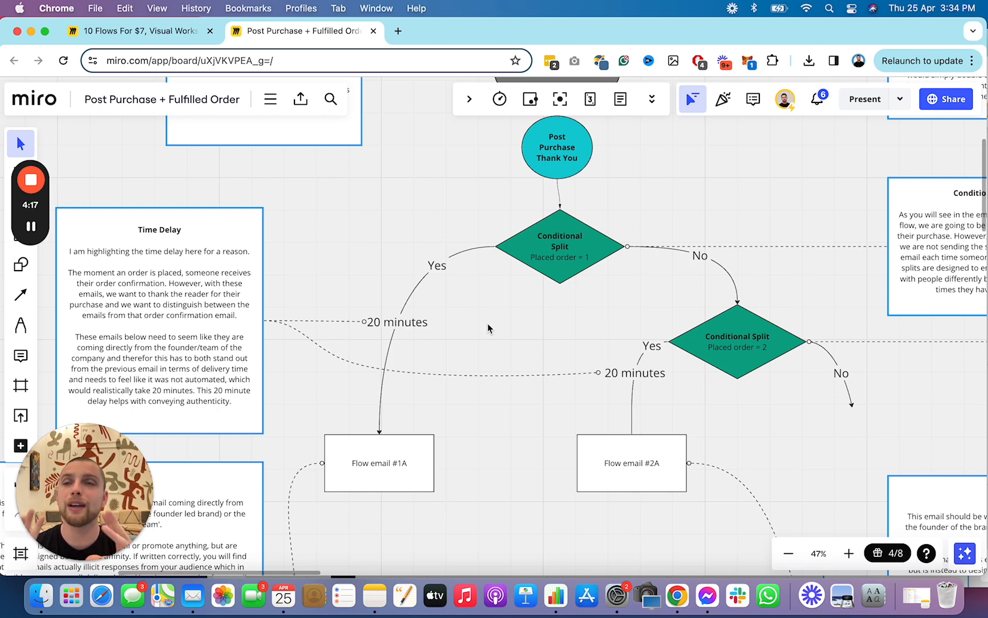
mouse_move(315, 462)
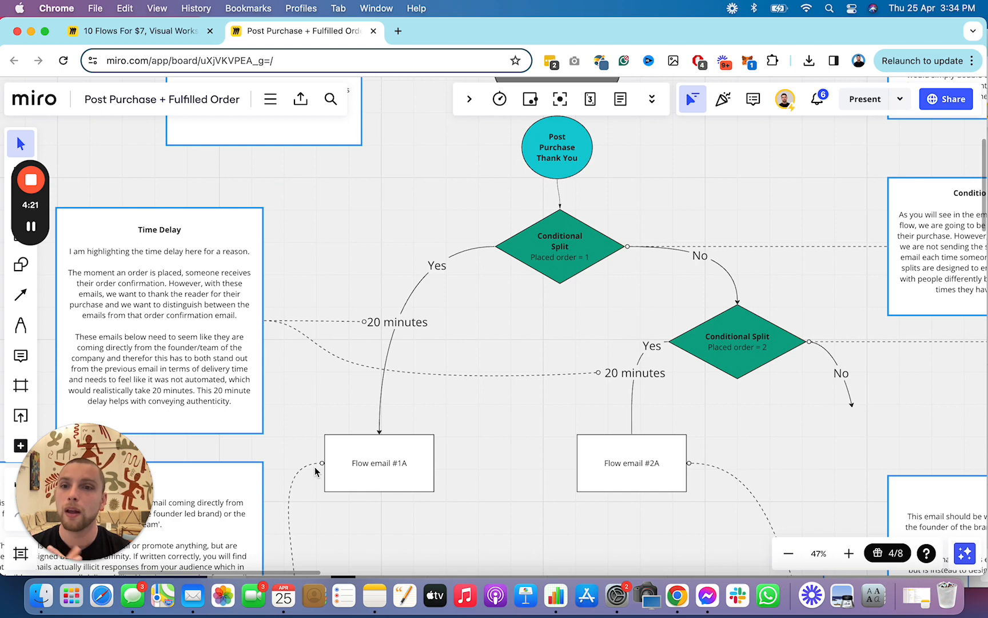
mouse_move(410, 322)
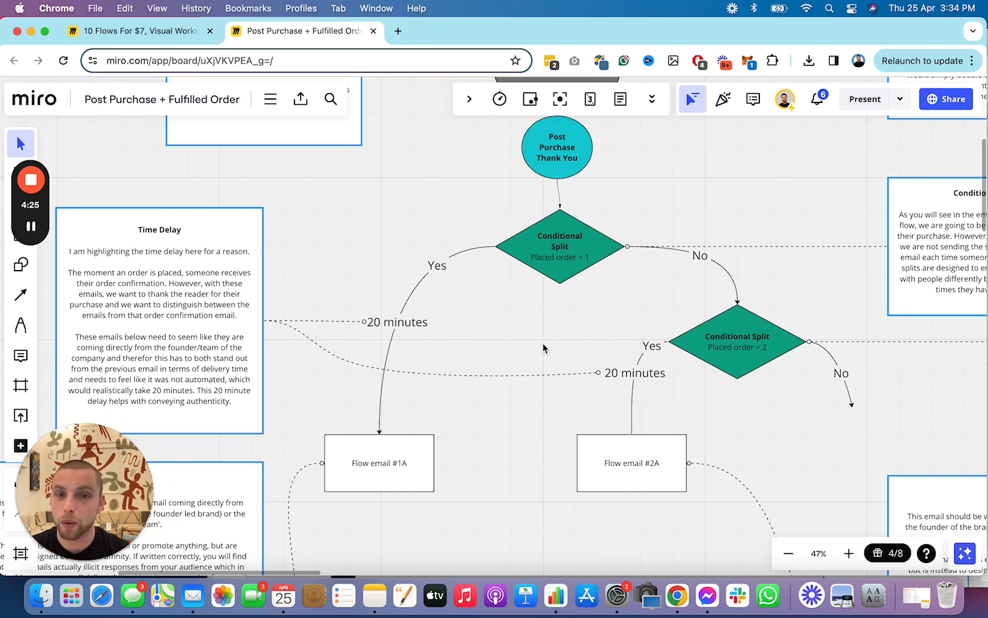
mouse_move(346, 388)
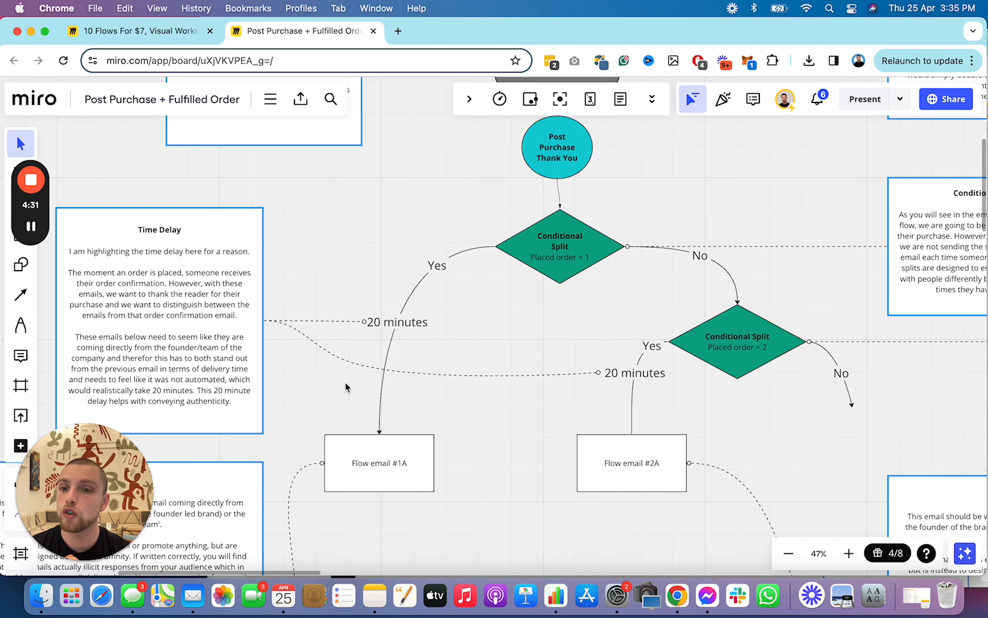
mouse_move(453, 345)
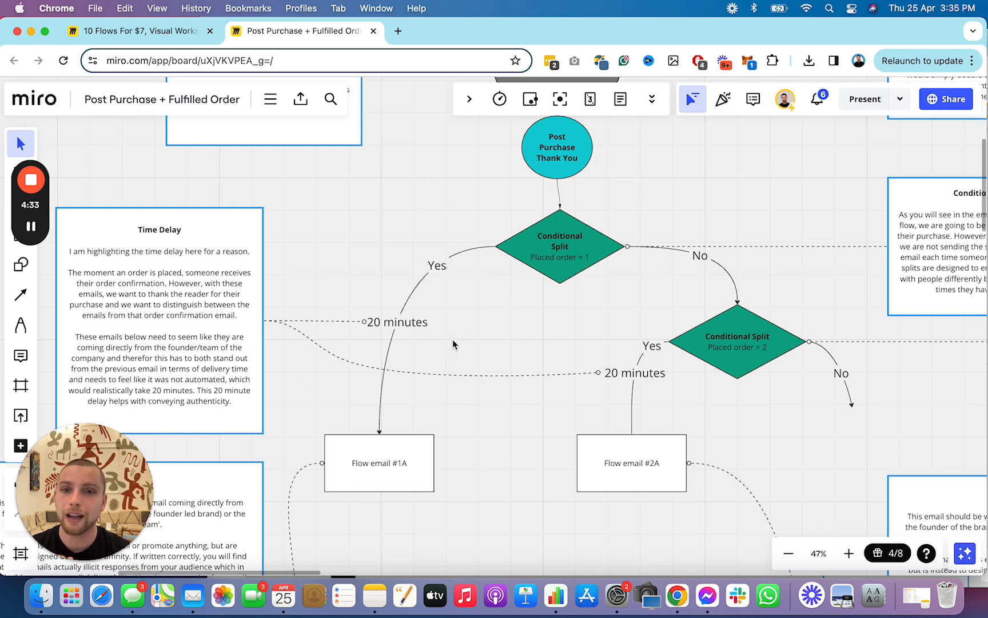
mouse_move(435, 348)
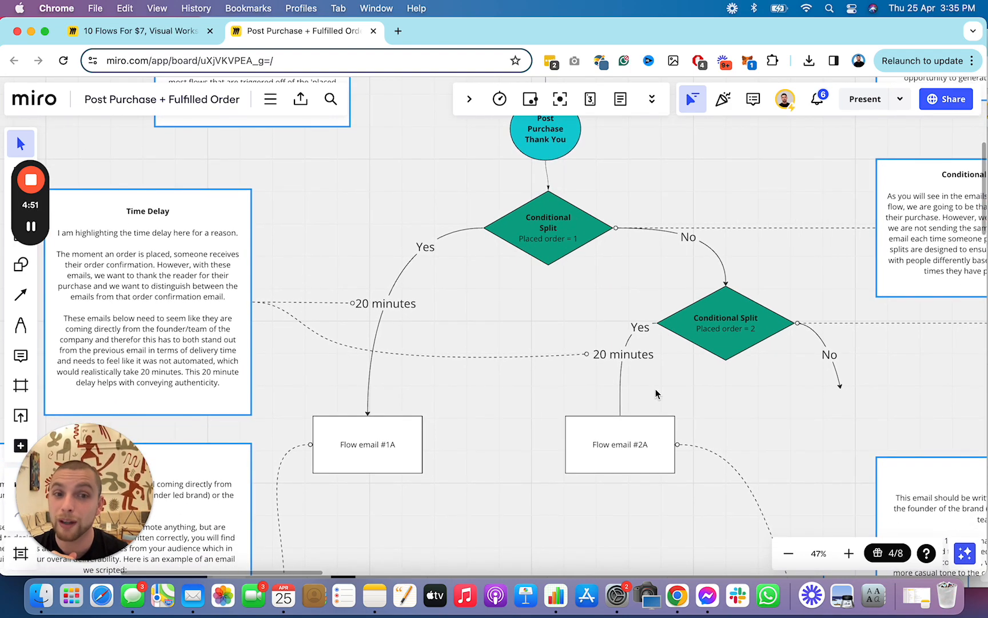
Step: Drag the canvas left to reveal the Email 2A second-order thank-you sample
drag(655, 395, 439, 339)
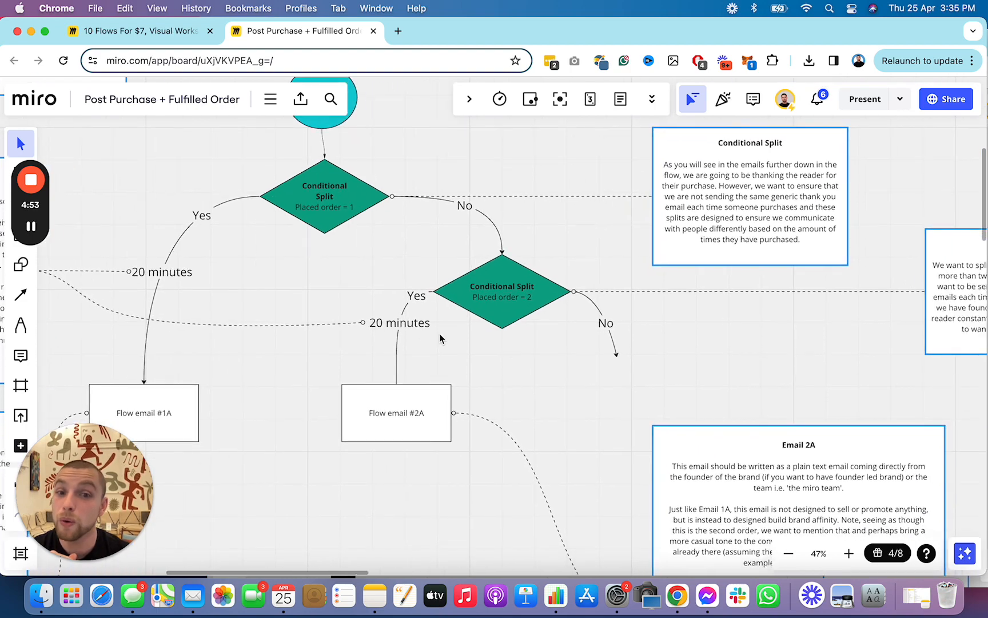
scroll(down, 3)
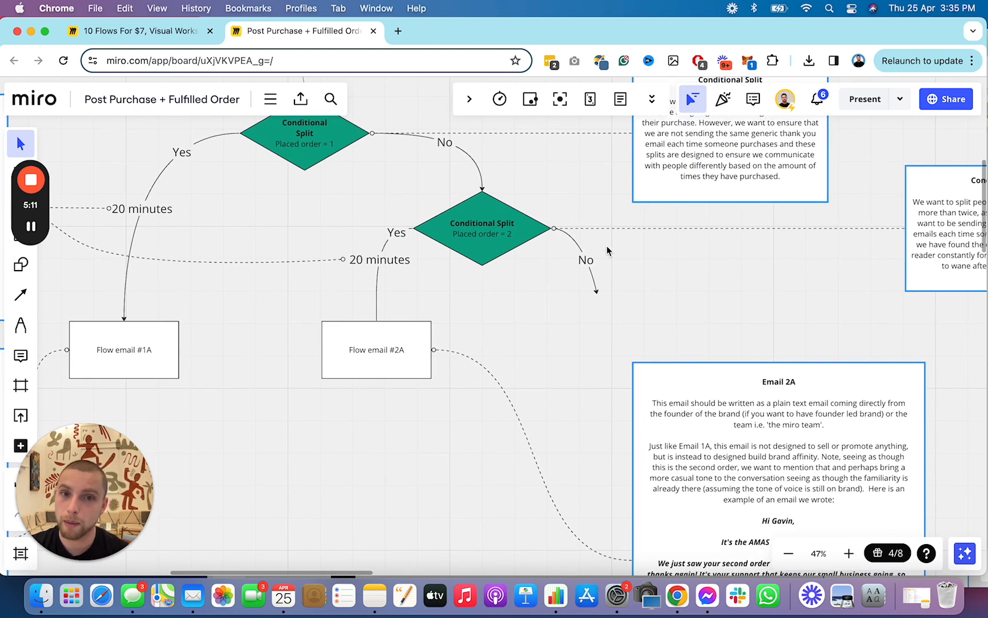
mouse_move(149, 365)
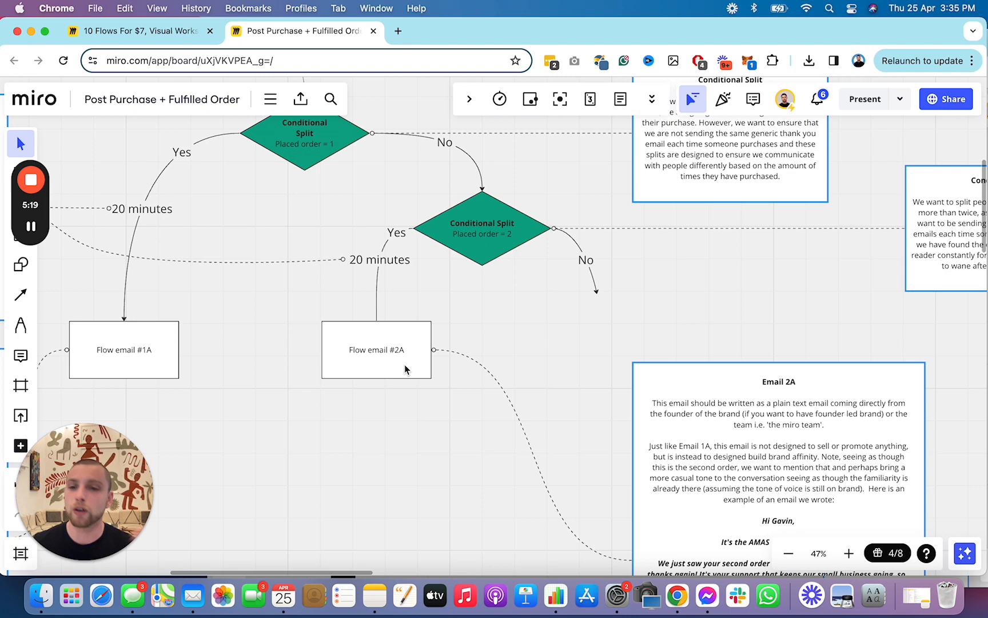
mouse_move(446, 482)
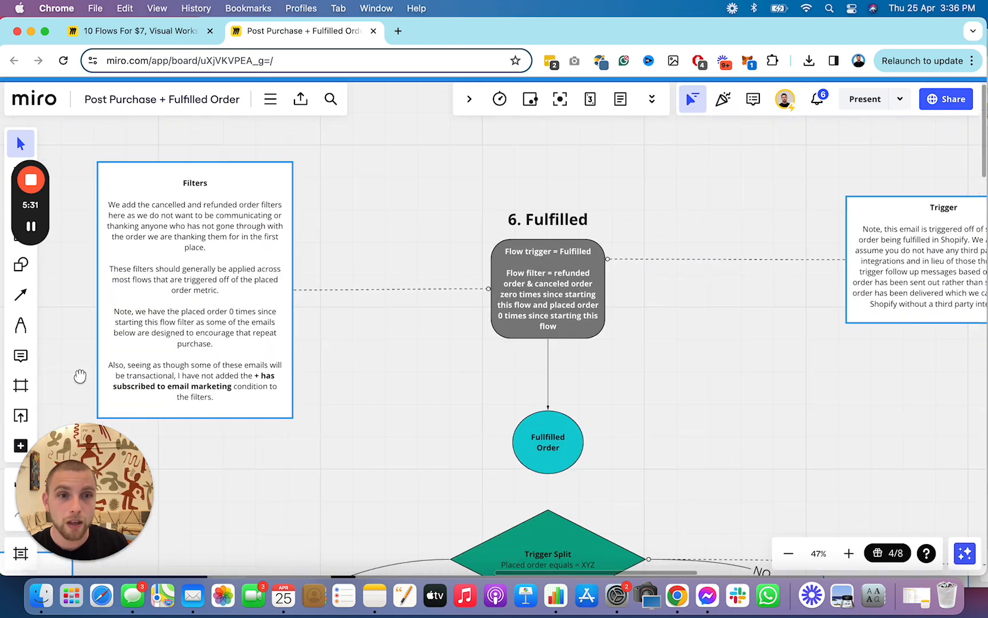
Step: Scroll to the '6. Fulfilled' flow's trigger, filters and trigger note, and click a split
scroll(down, 3)
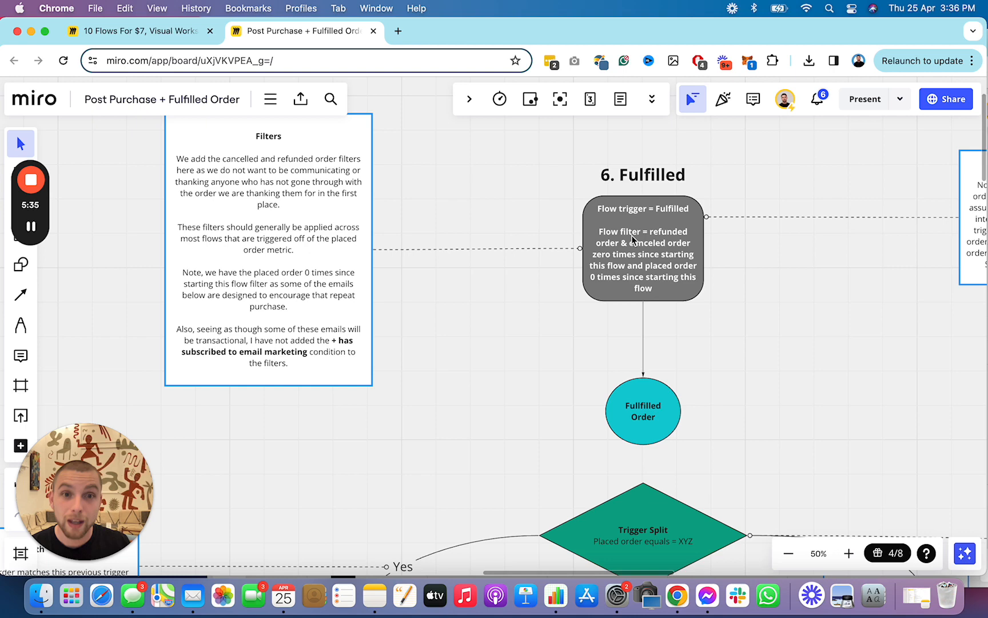
mouse_move(701, 254)
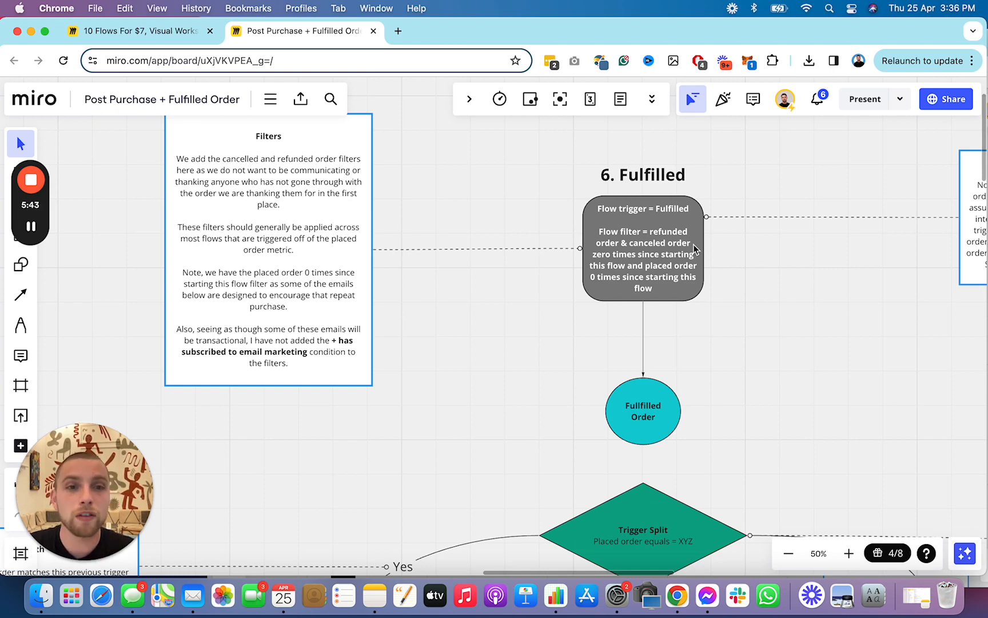
mouse_move(642, 245)
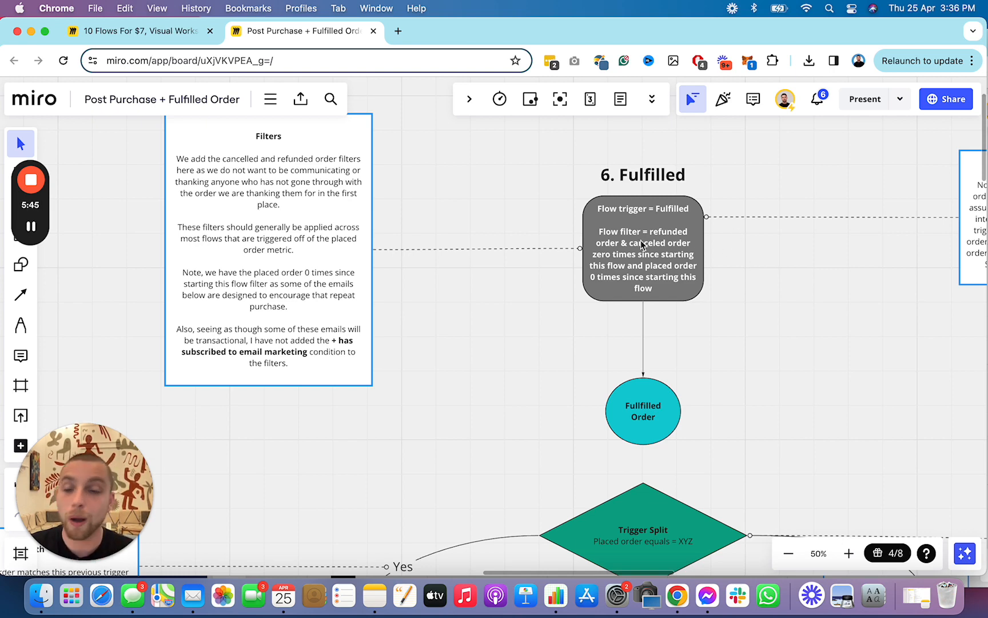
mouse_move(659, 276)
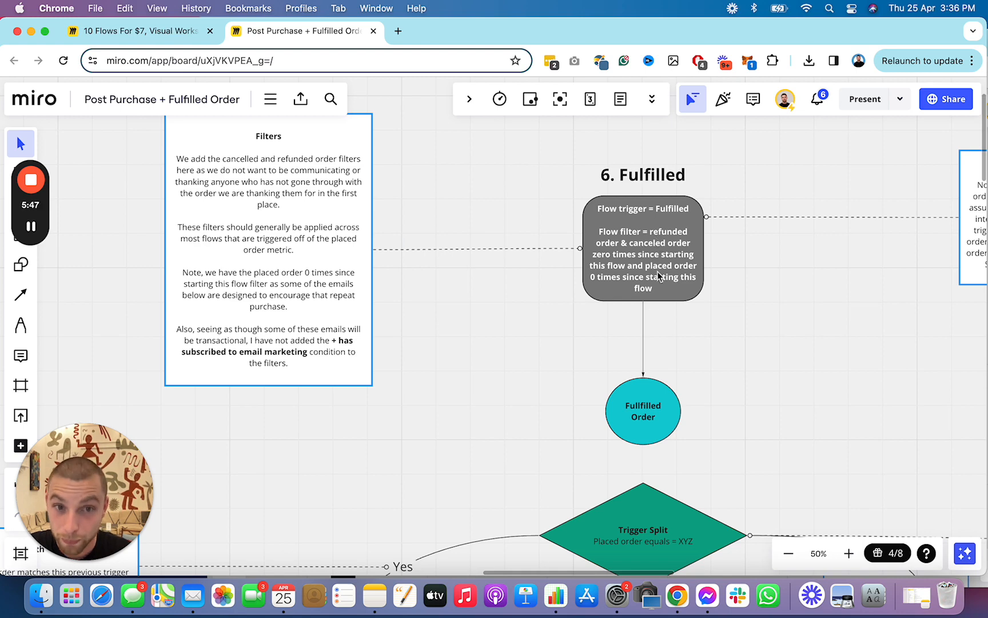
mouse_move(602, 394)
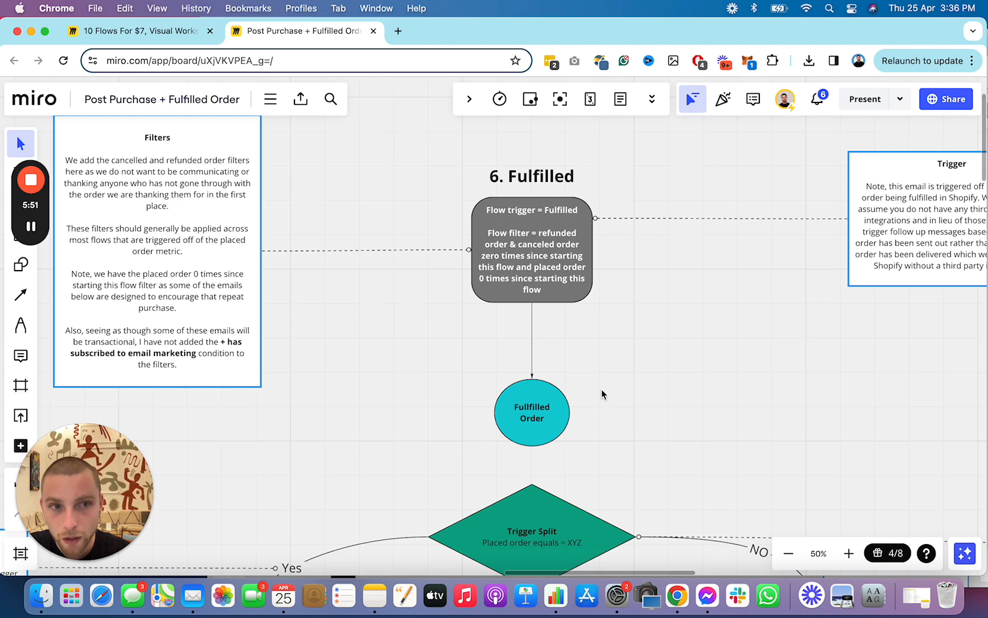
scroll(right, 3)
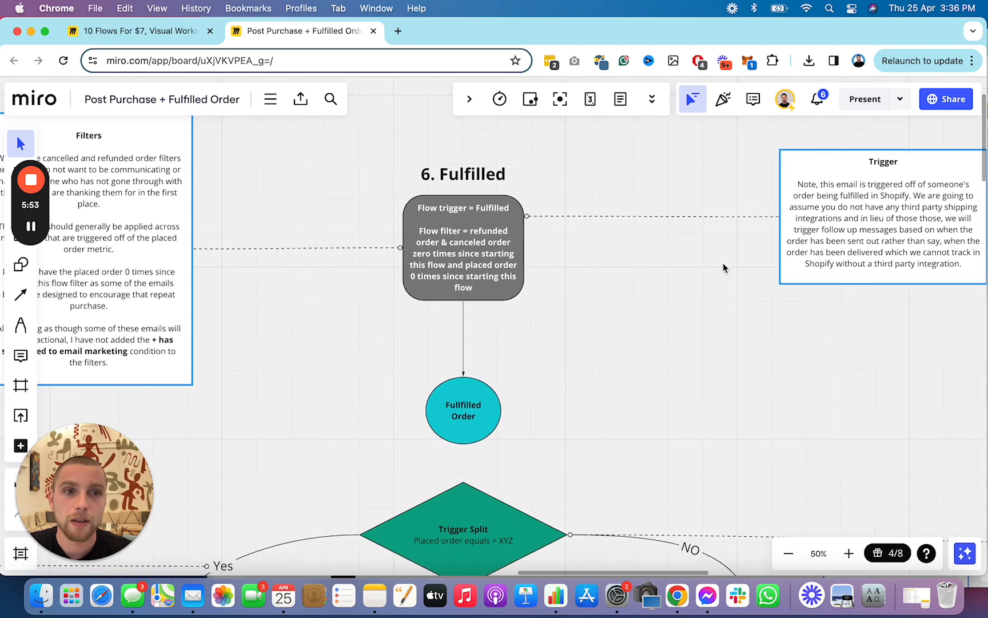
click(463, 410)
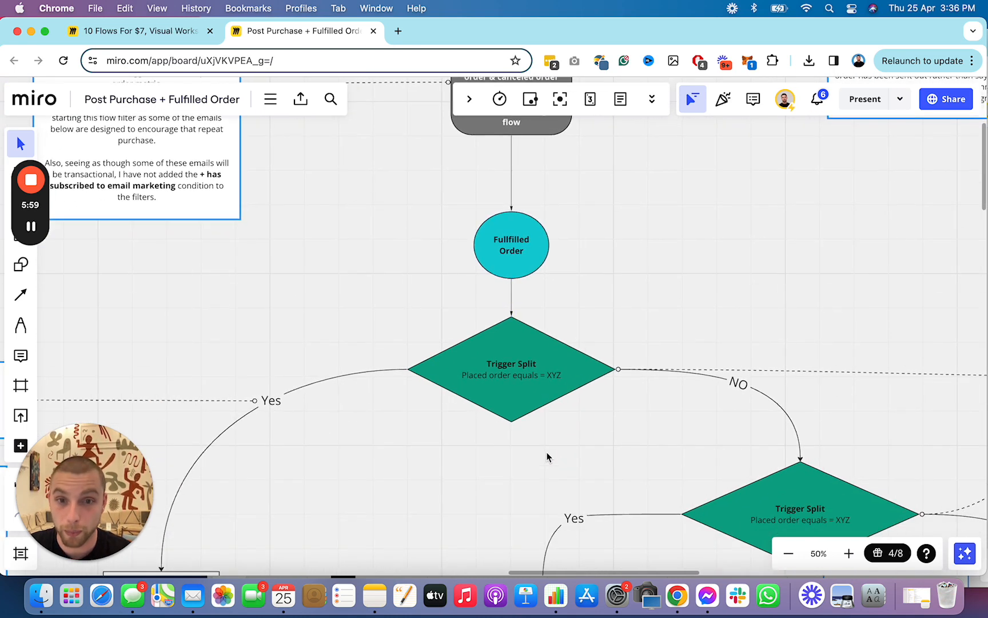
Step: Scroll down to the two trigger splits branching to Flow emails #1A and #2A
scroll(down, 3)
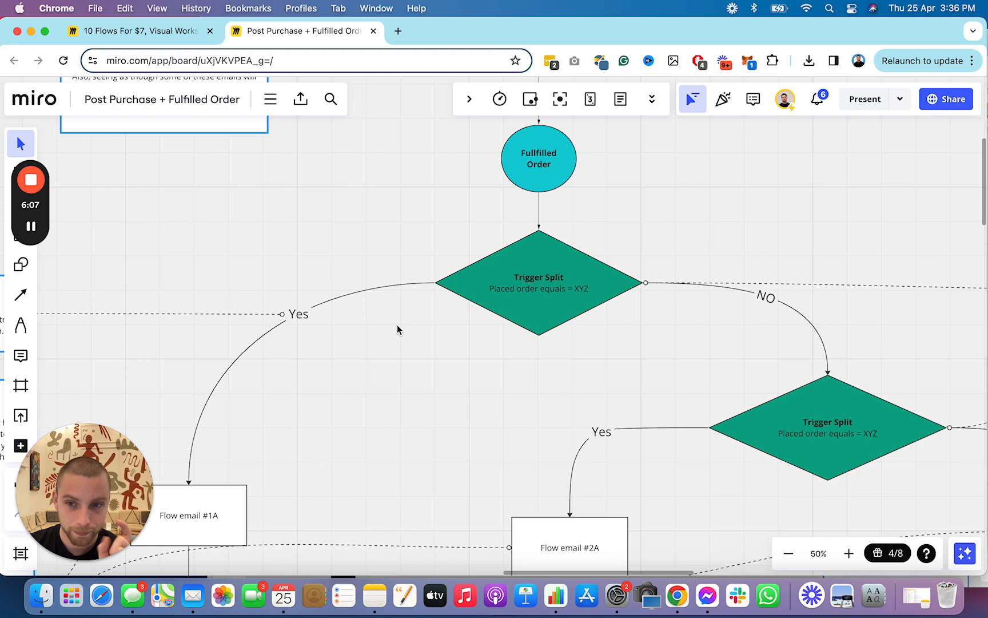
mouse_move(460, 273)
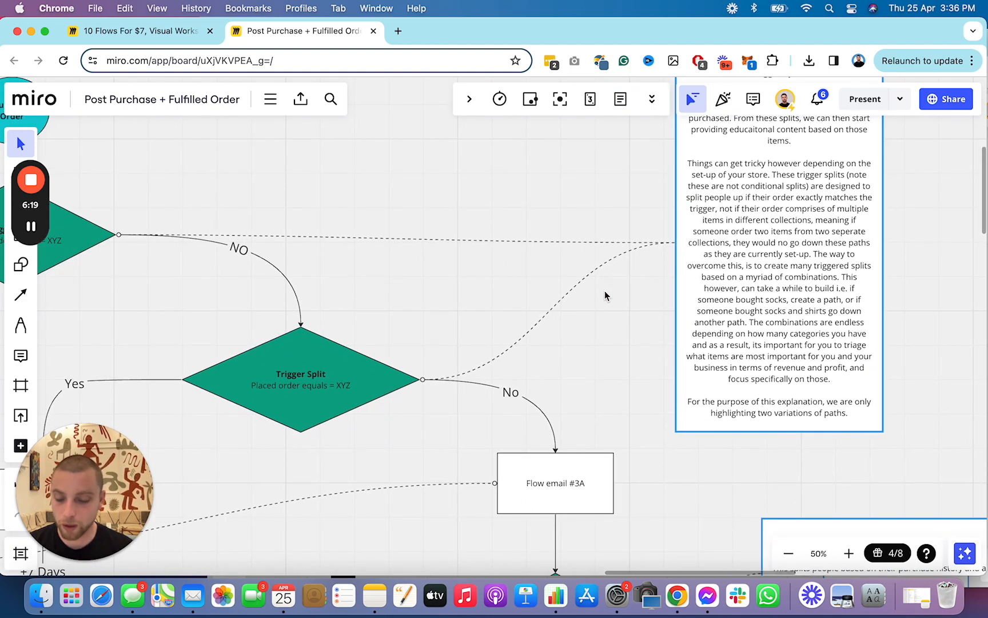
Step: Edit the Trigger Splits note, removing 'no' from 'would no go down these paths'
scroll(down, 3)
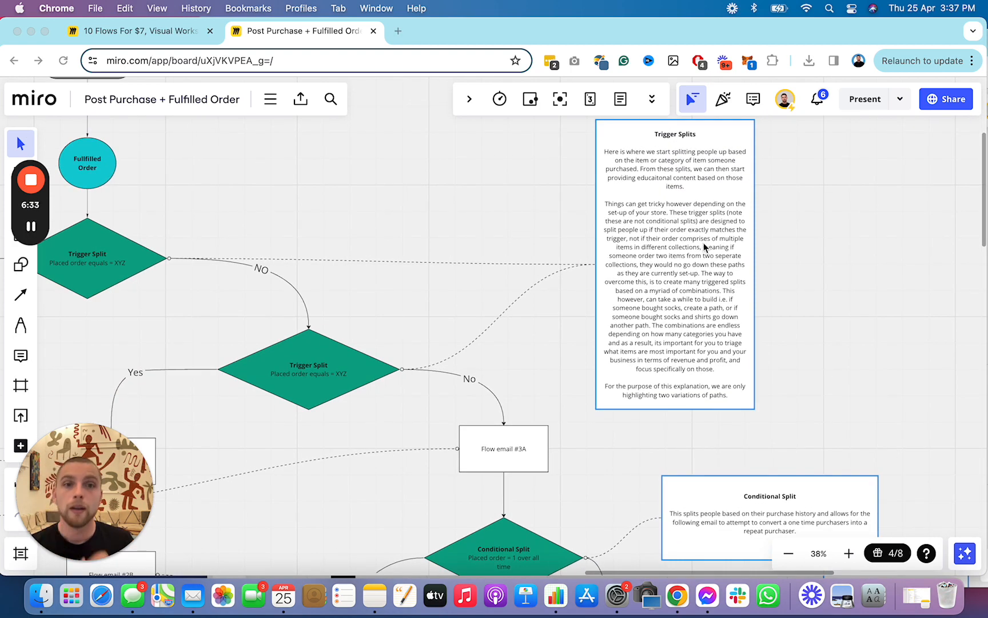
mouse_move(730, 217)
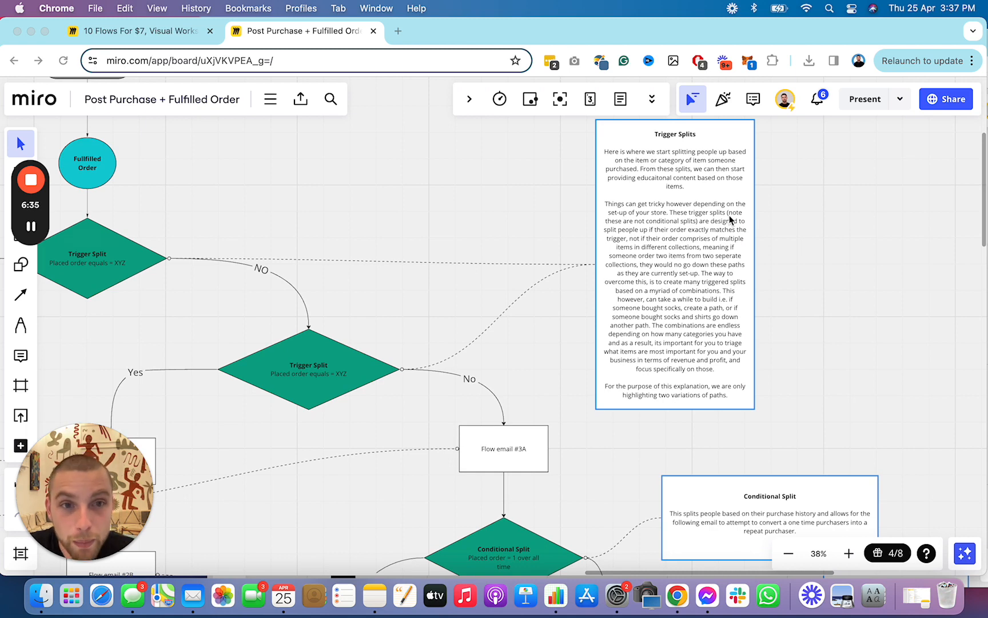
mouse_move(773, 224)
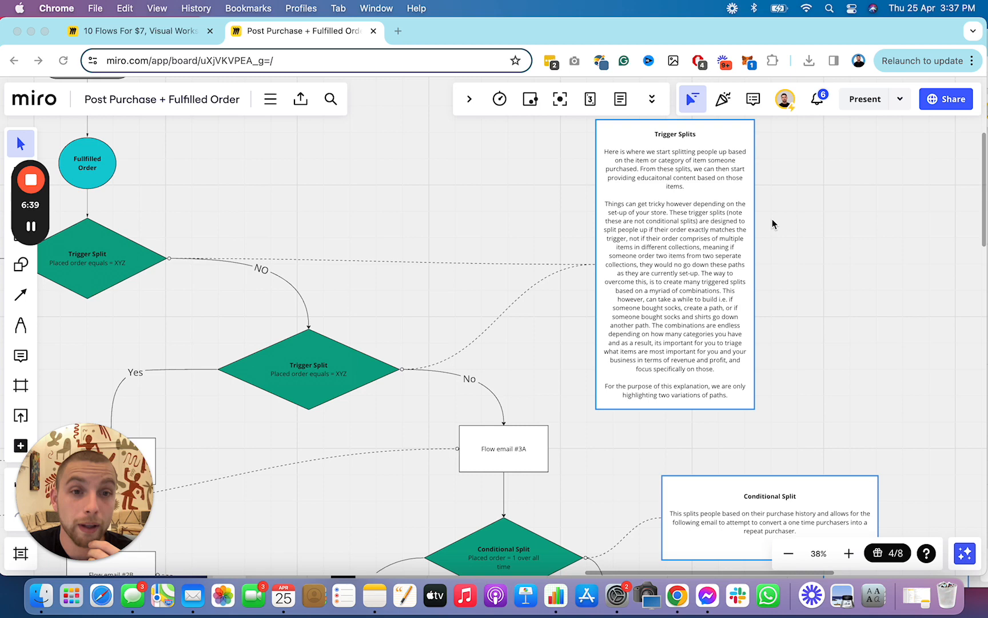
mouse_move(742, 287)
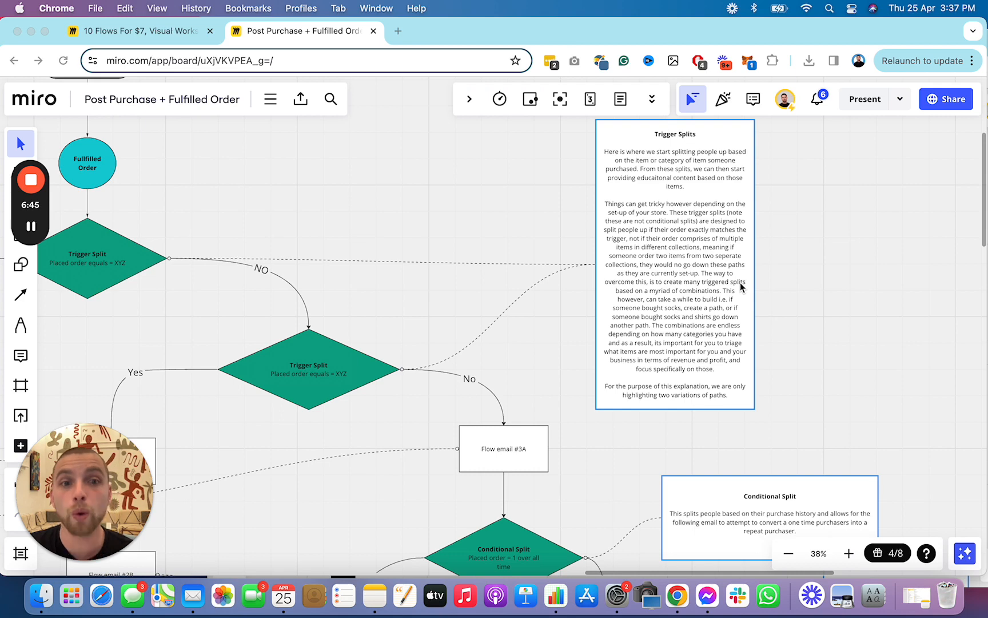
mouse_move(563, 286)
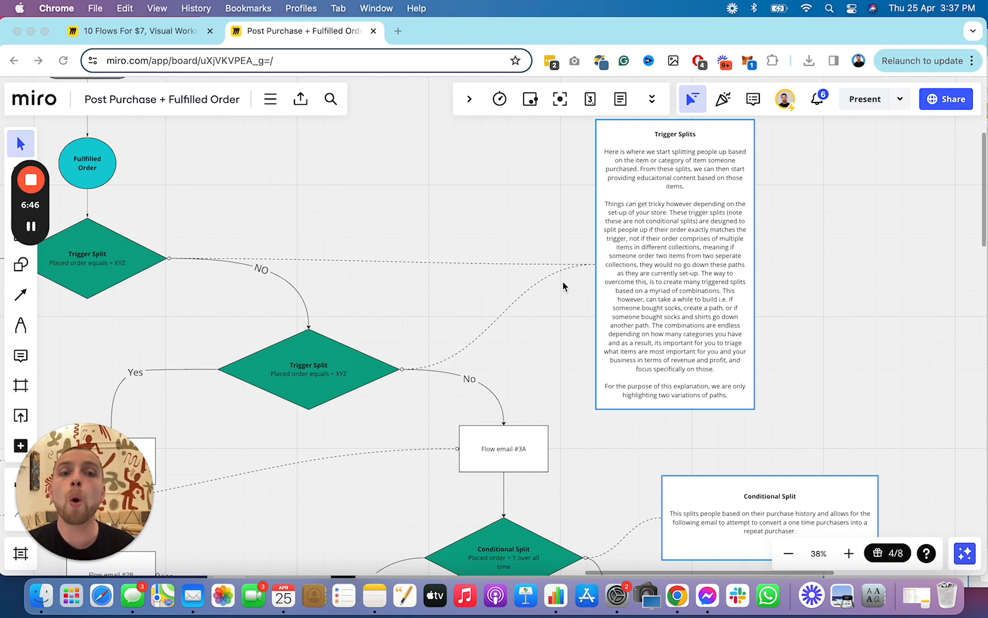
mouse_move(586, 370)
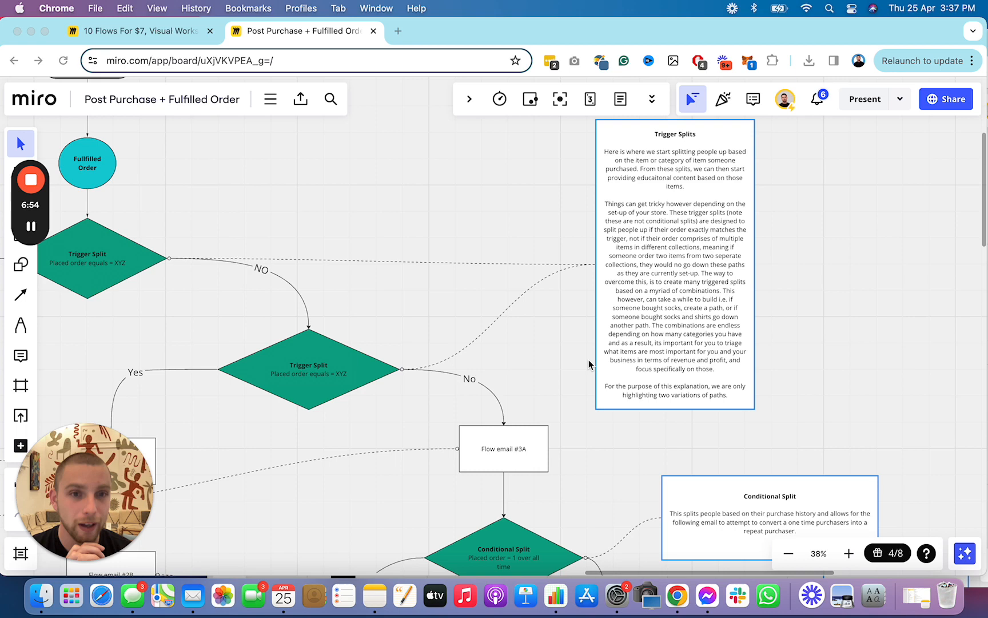
mouse_move(652, 334)
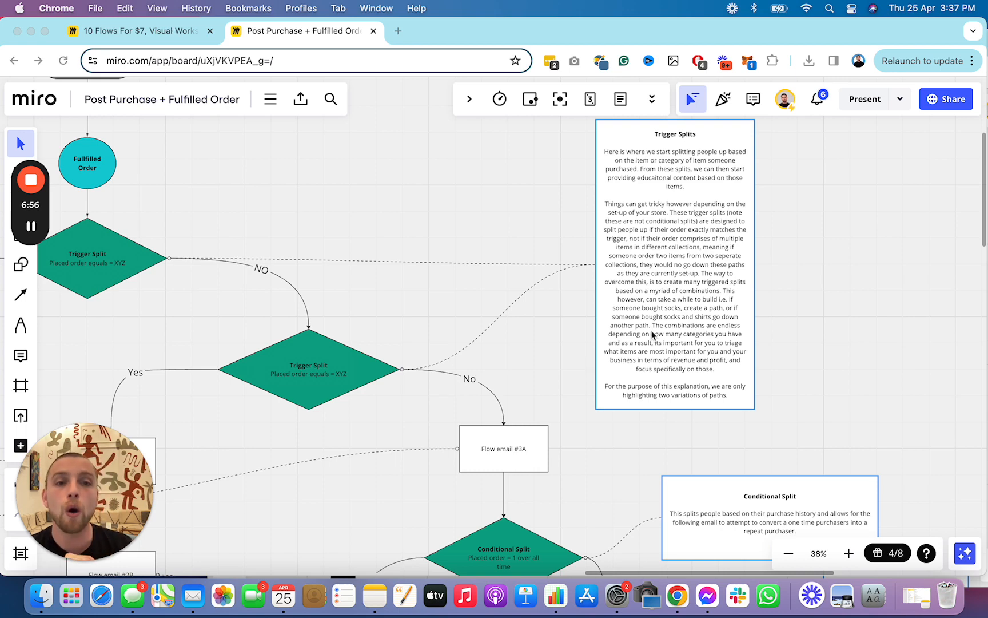
click(675, 264)
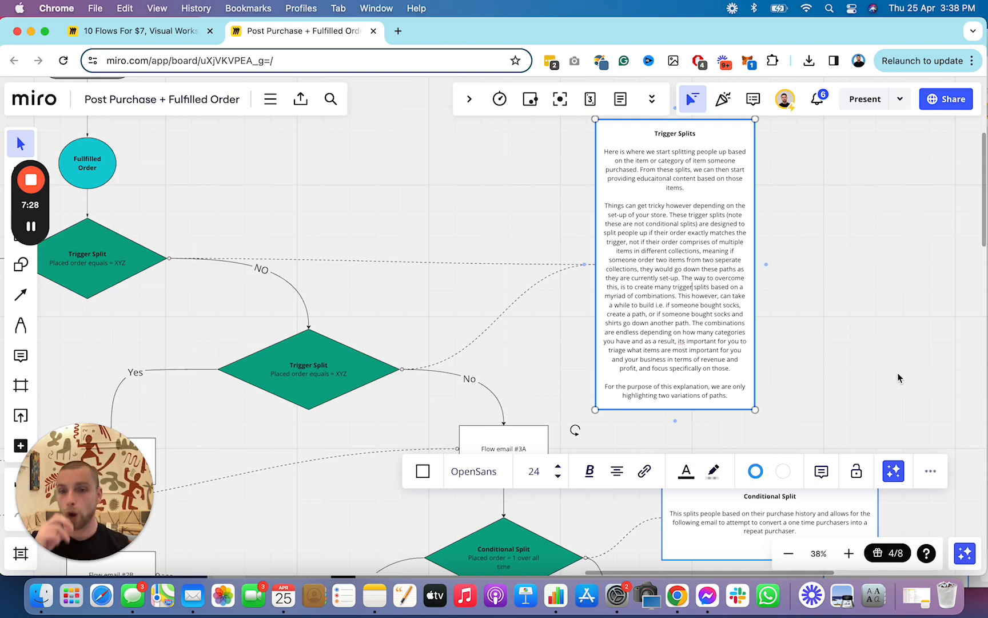
mouse_move(519, 341)
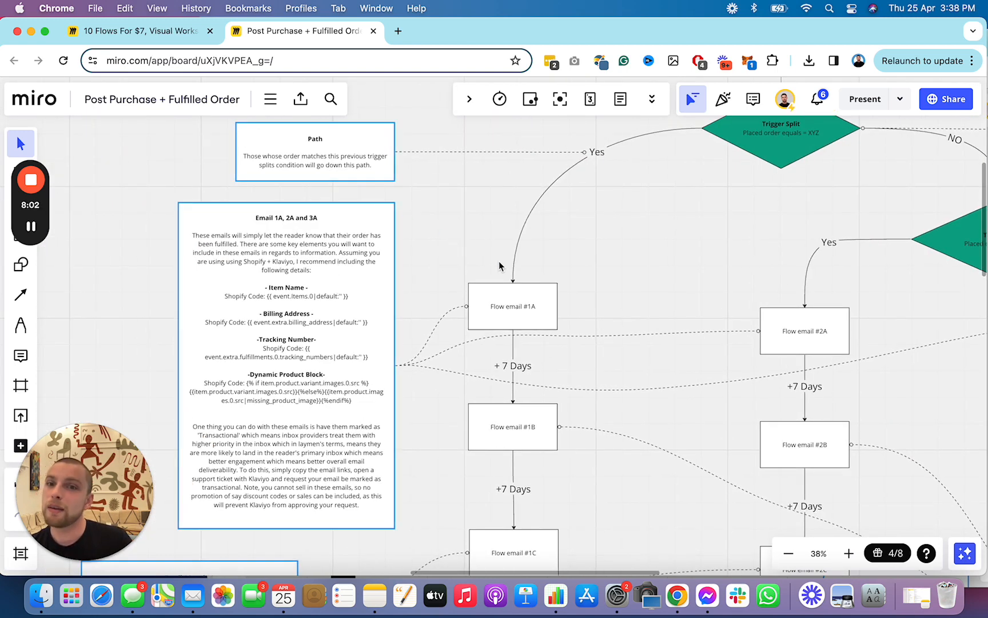
mouse_move(521, 243)
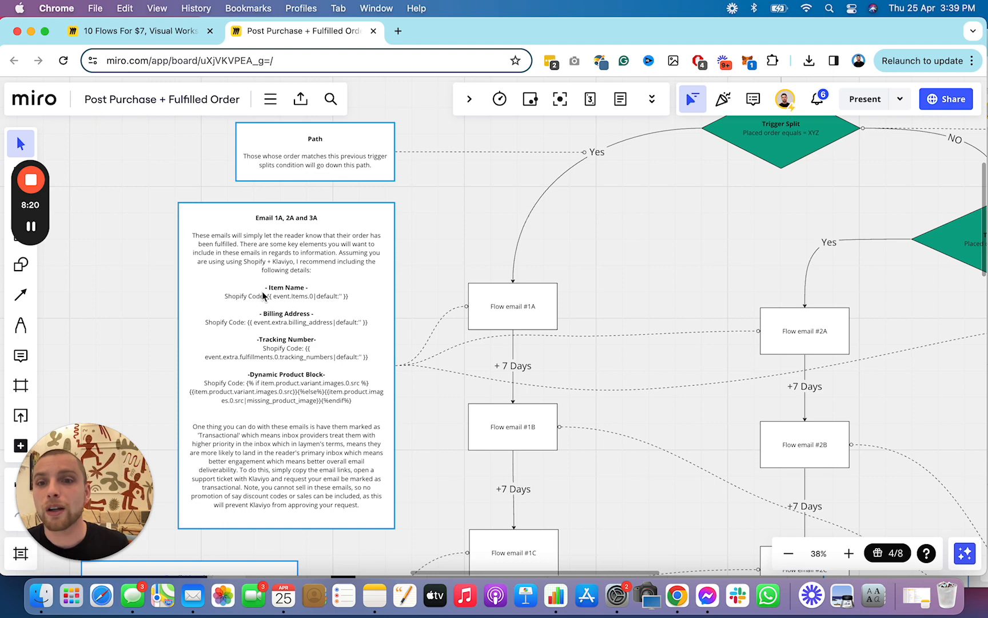
mouse_move(255, 334)
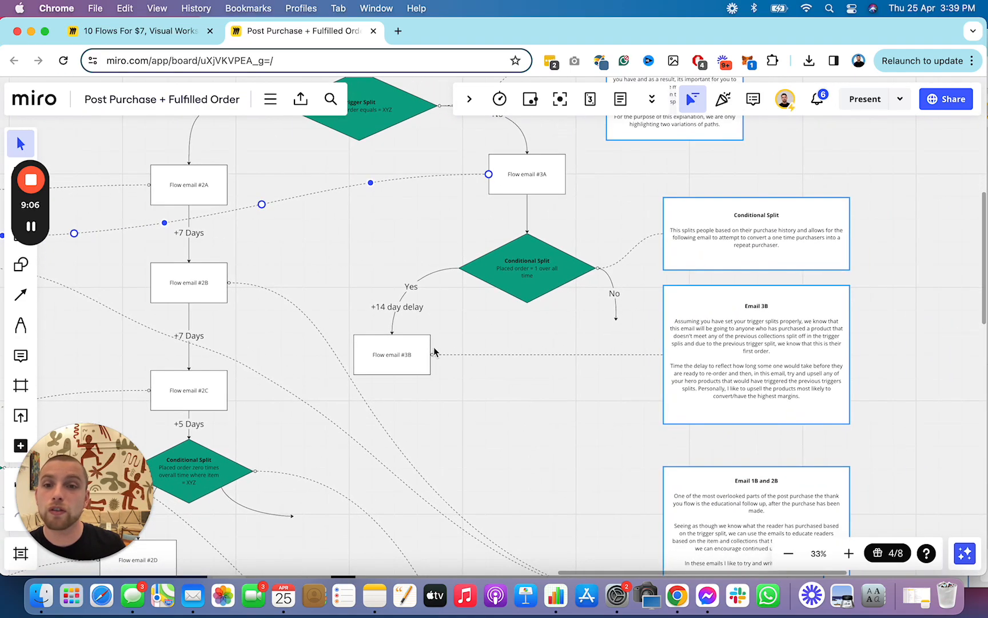
scroll(down, 3)
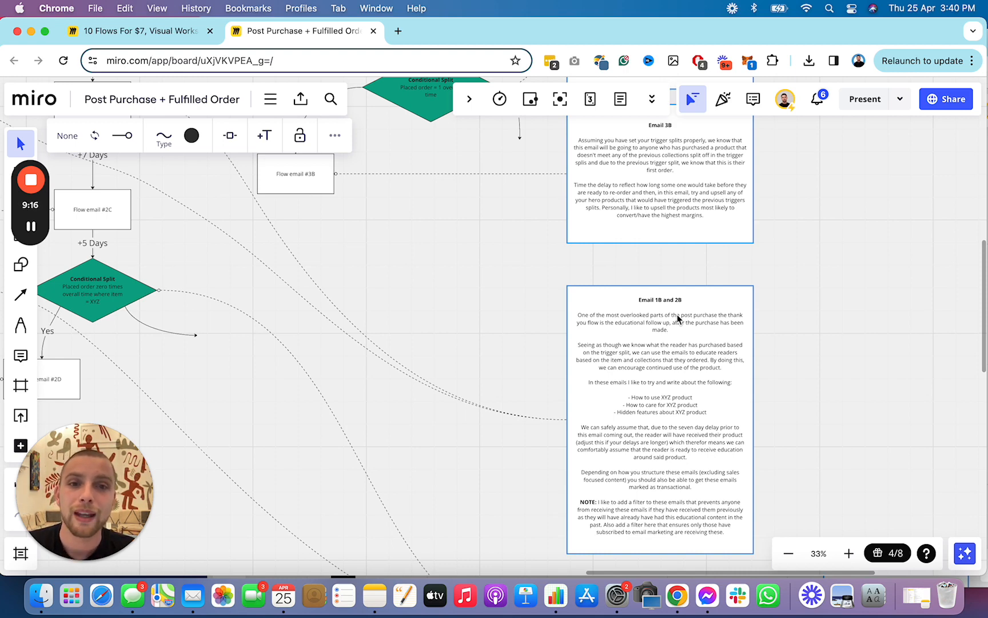
mouse_move(464, 285)
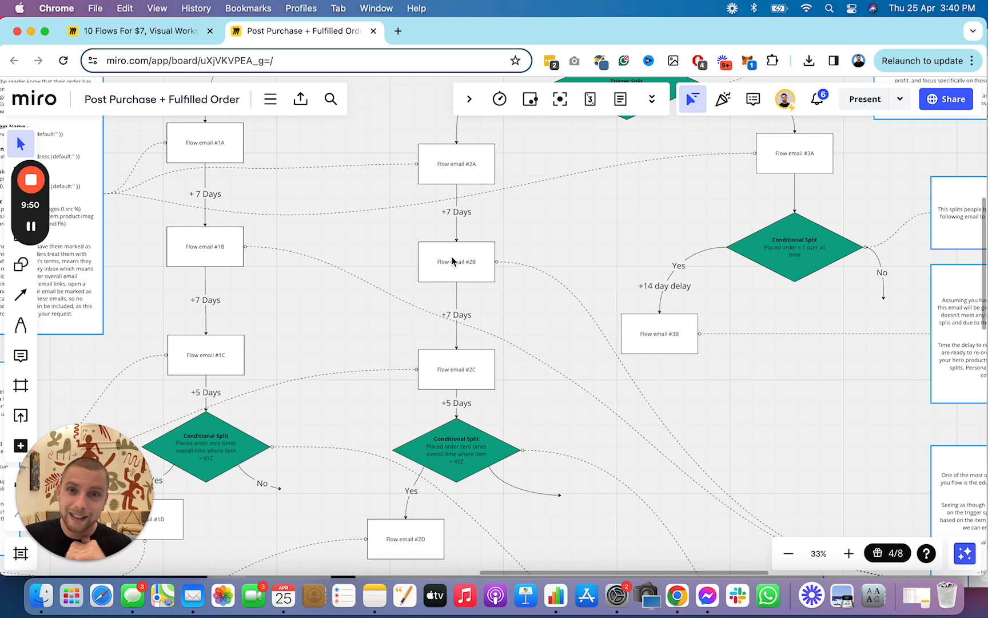
mouse_move(257, 299)
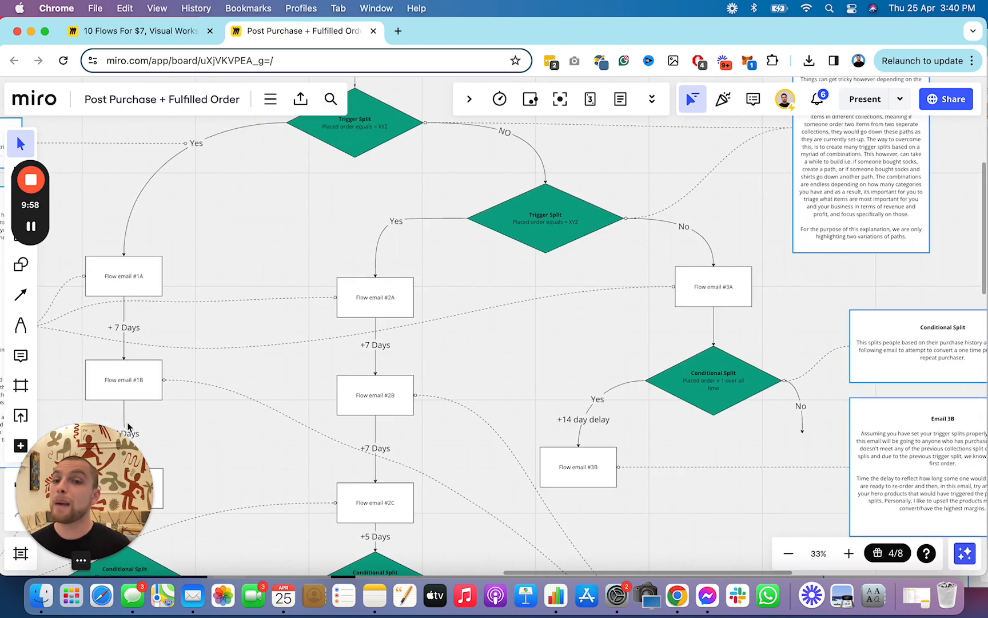
mouse_move(620, 99)
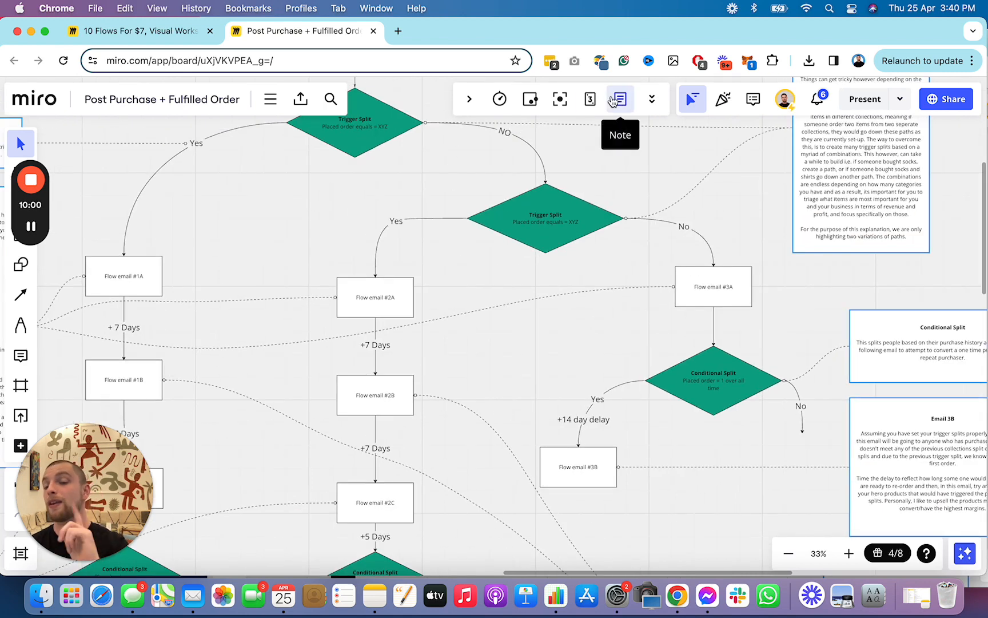
mouse_move(351, 166)
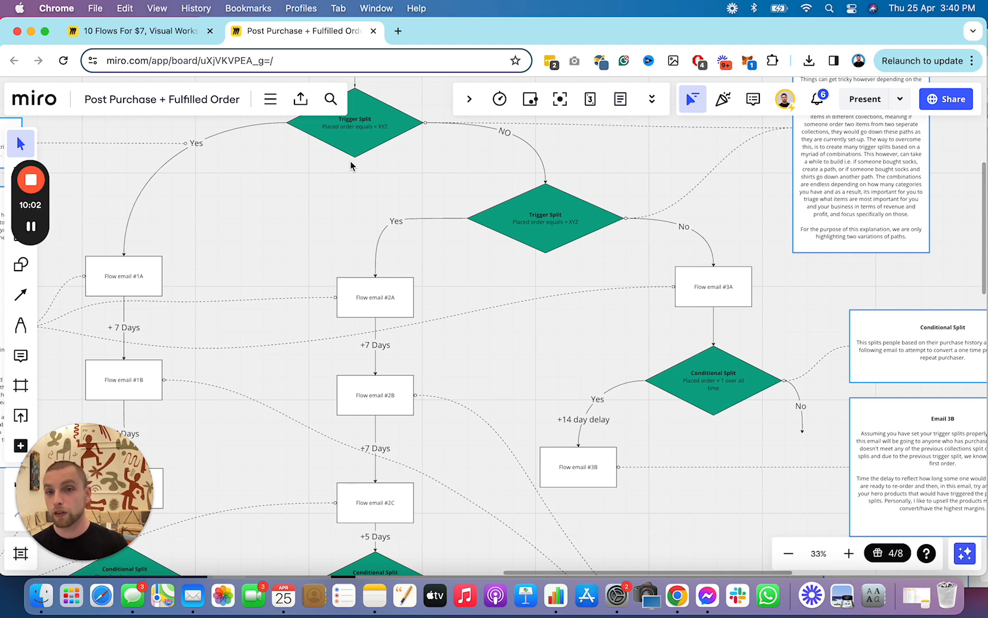
mouse_move(297, 273)
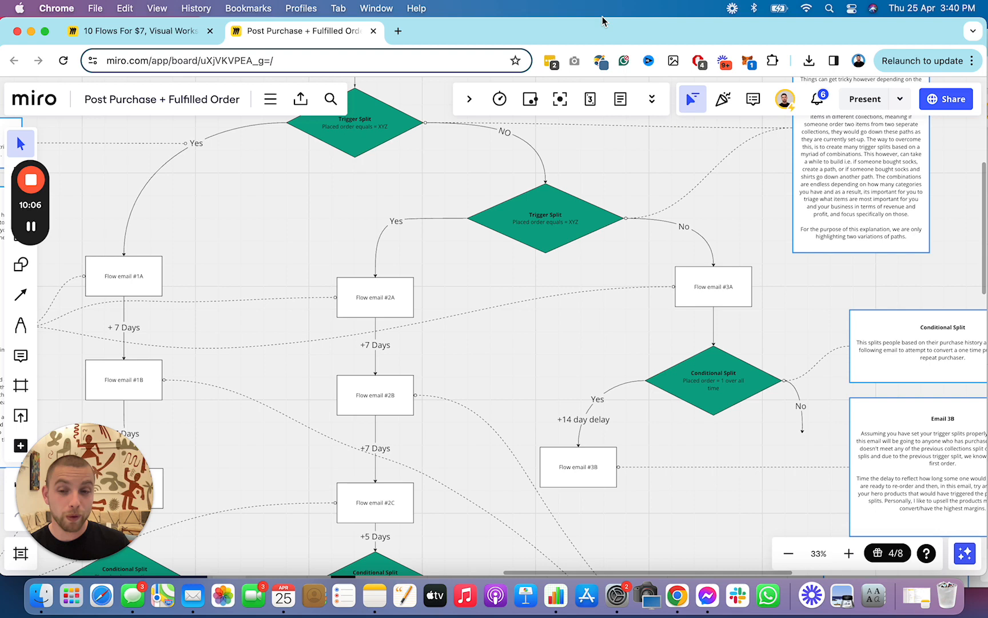
mouse_move(371, 254)
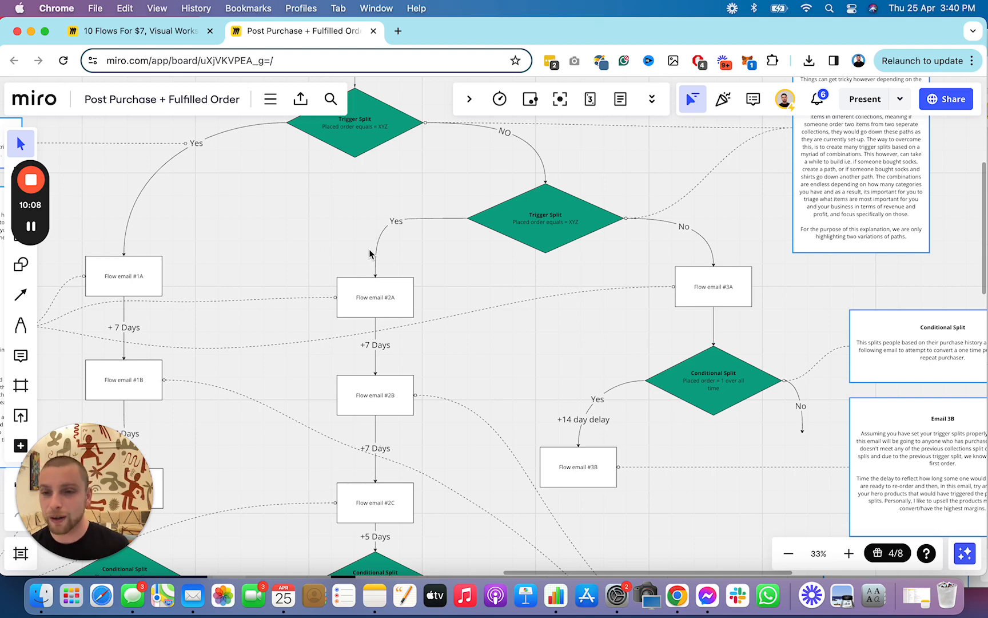
mouse_move(287, 434)
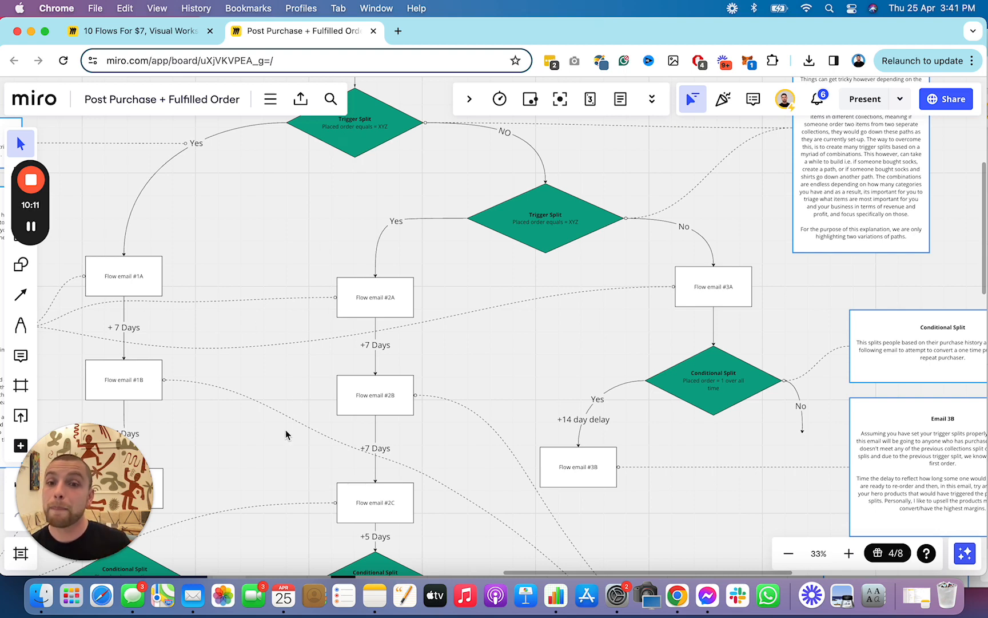
mouse_move(237, 392)
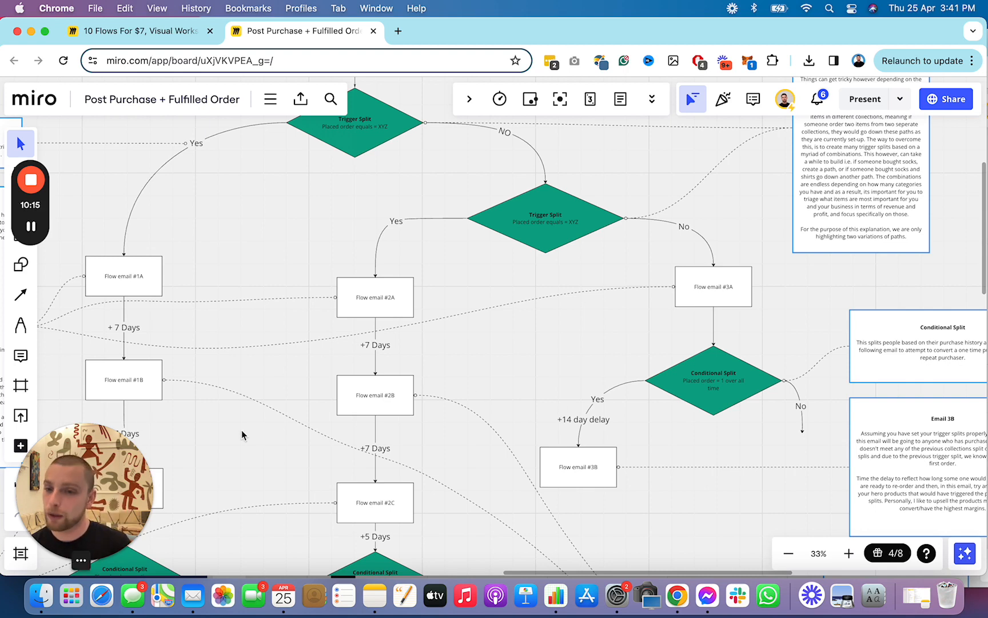
mouse_move(279, 424)
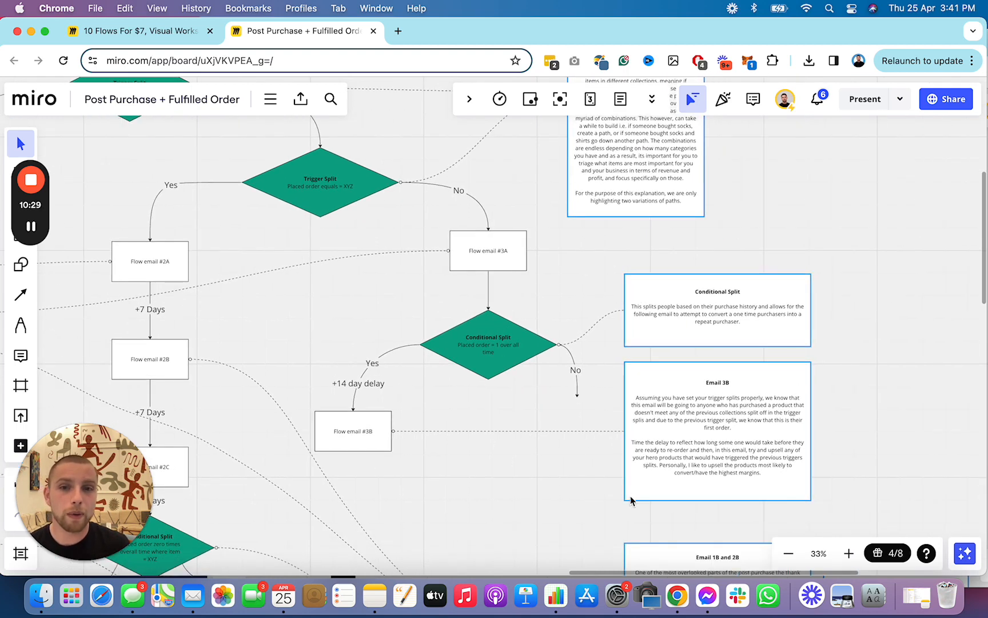
mouse_move(554, 380)
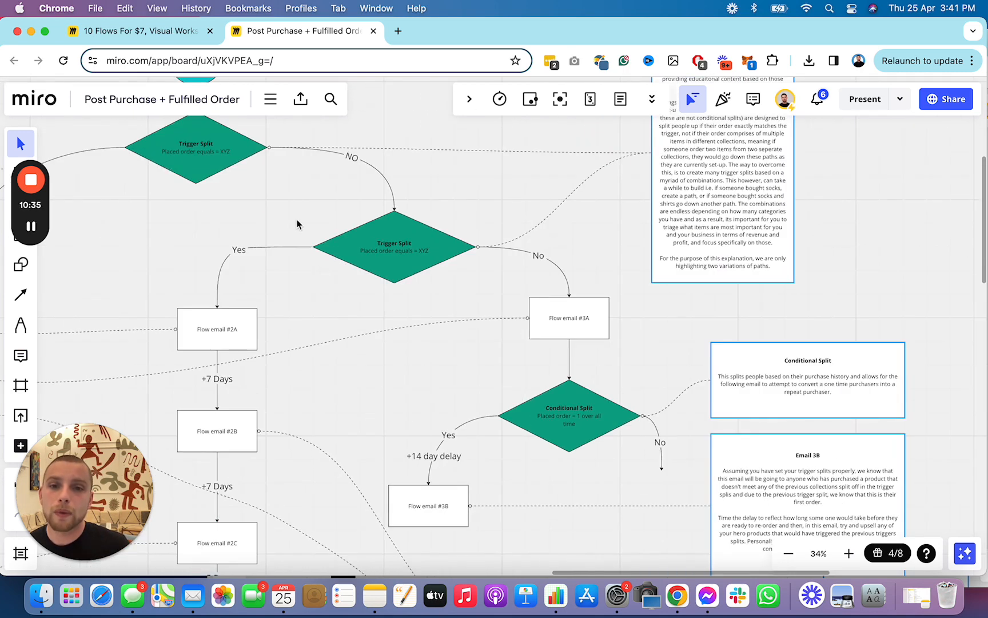
mouse_move(585, 356)
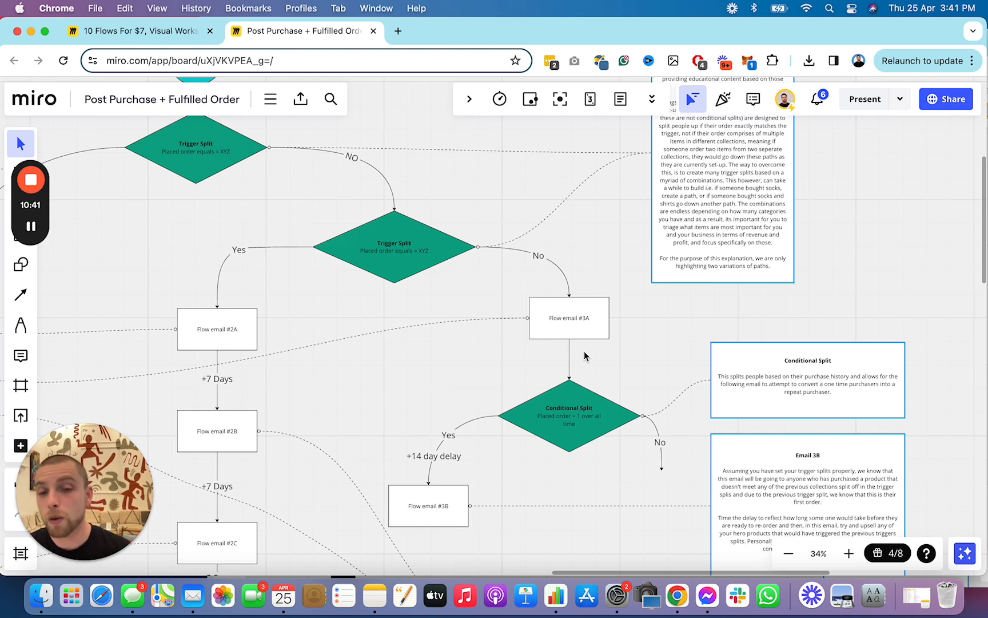
mouse_move(443, 460)
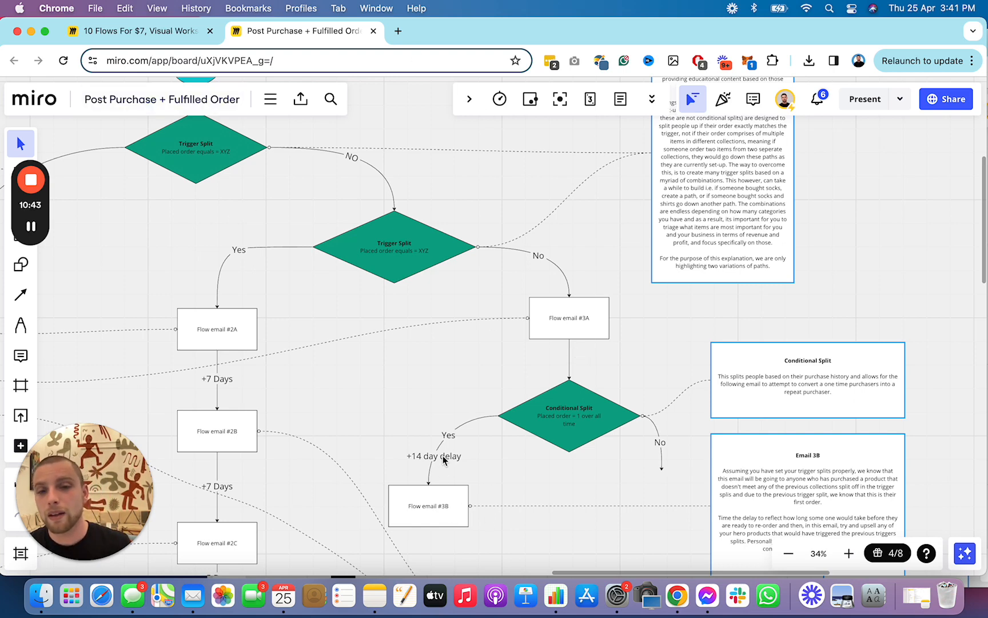
mouse_move(179, 174)
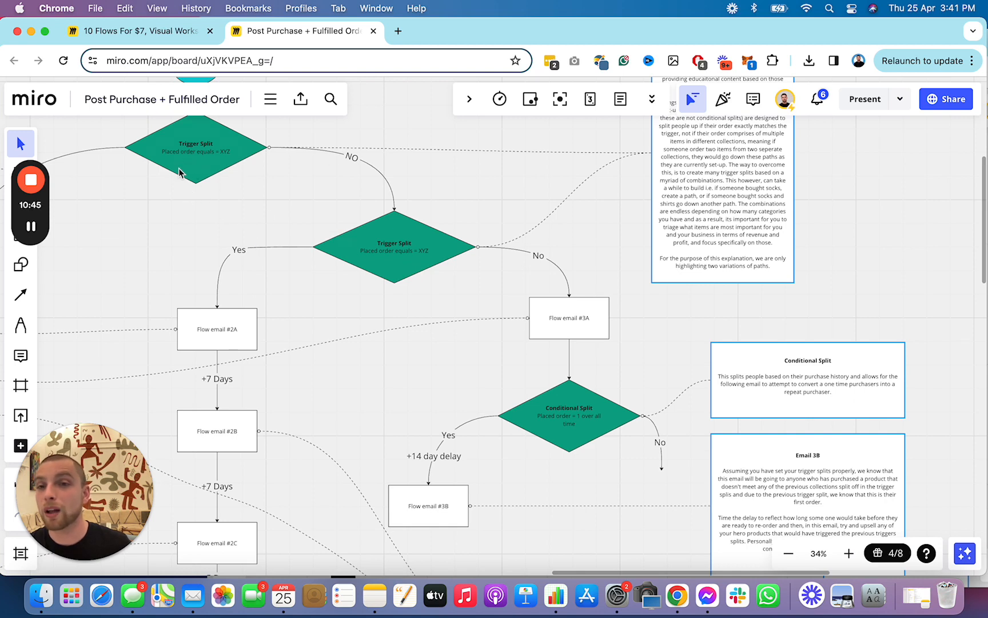
mouse_move(219, 242)
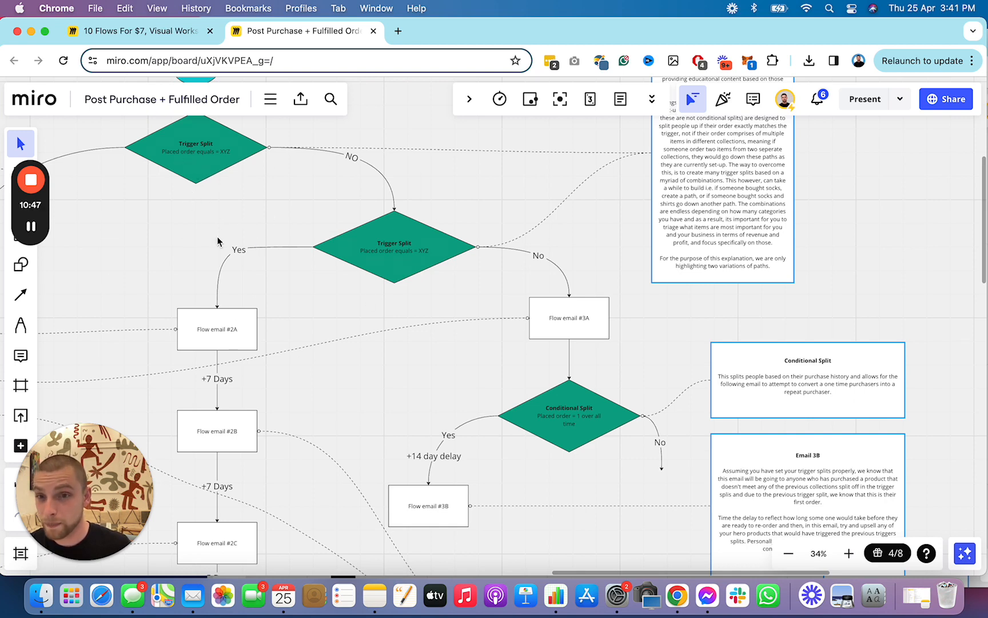
mouse_move(240, 250)
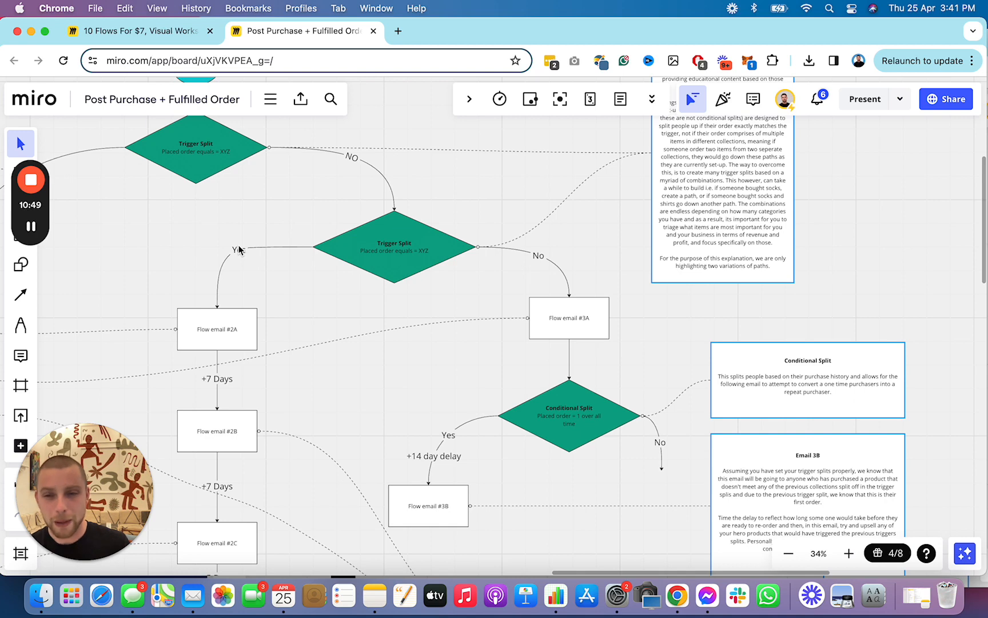
Step: Shift the trigger splits and Flow email #3A so the full Email 3B note fits
scroll(down, 3)
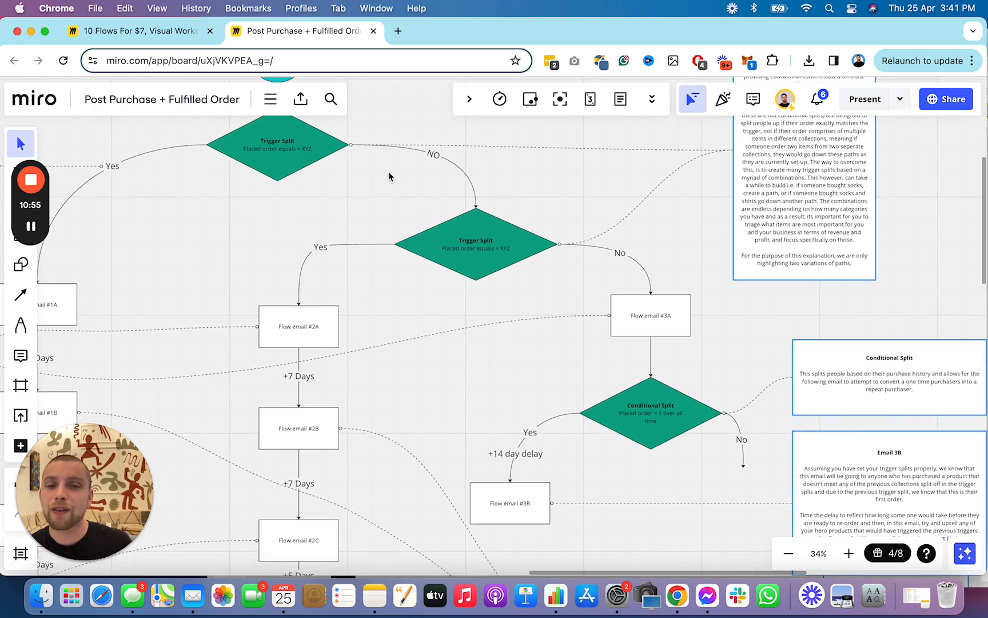
click(586, 246)
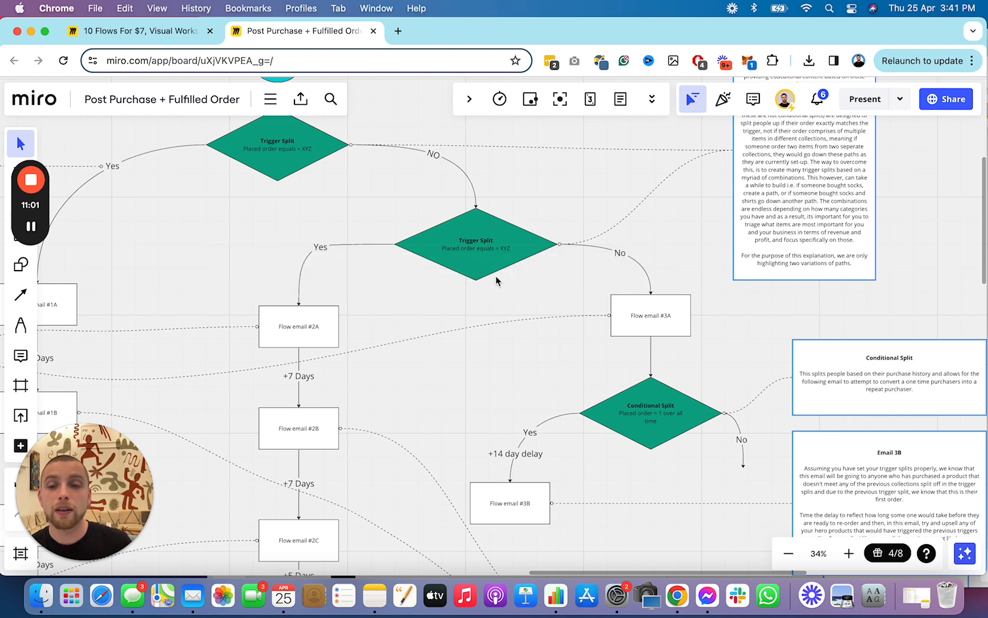
mouse_move(590, 282)
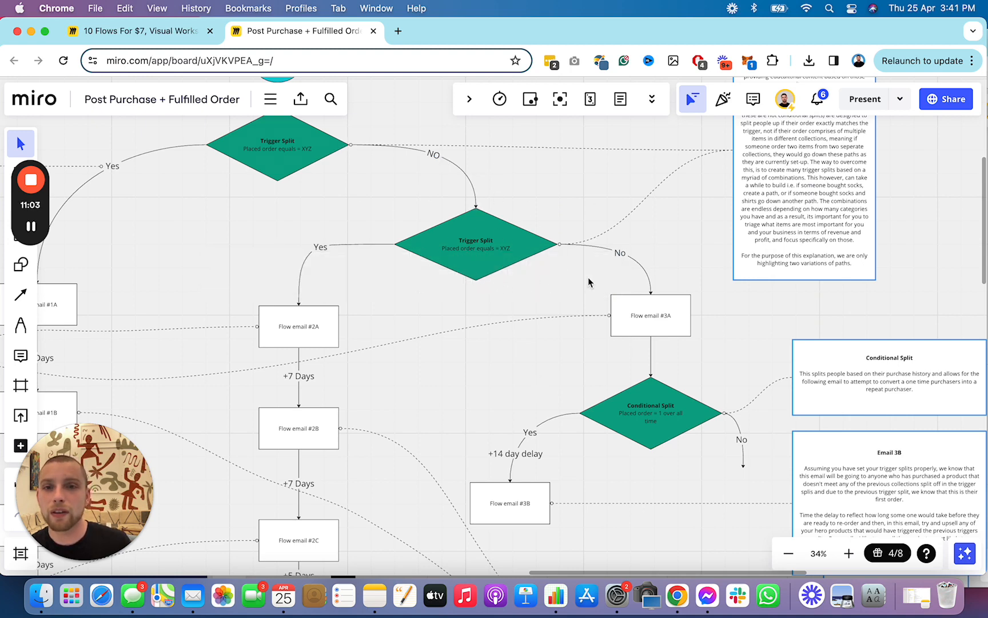
mouse_move(168, 279)
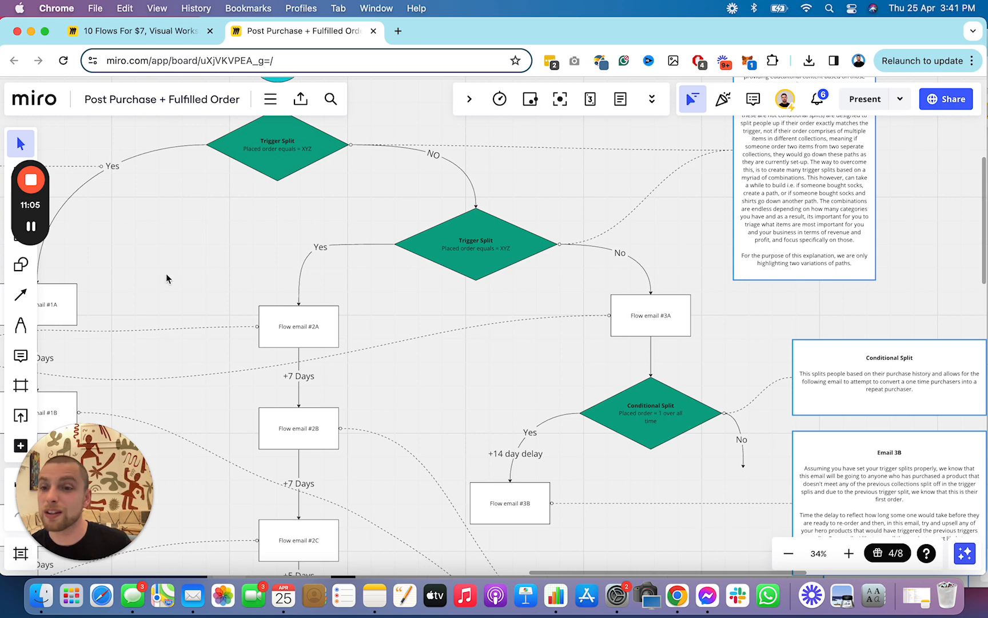
mouse_move(270, 303)
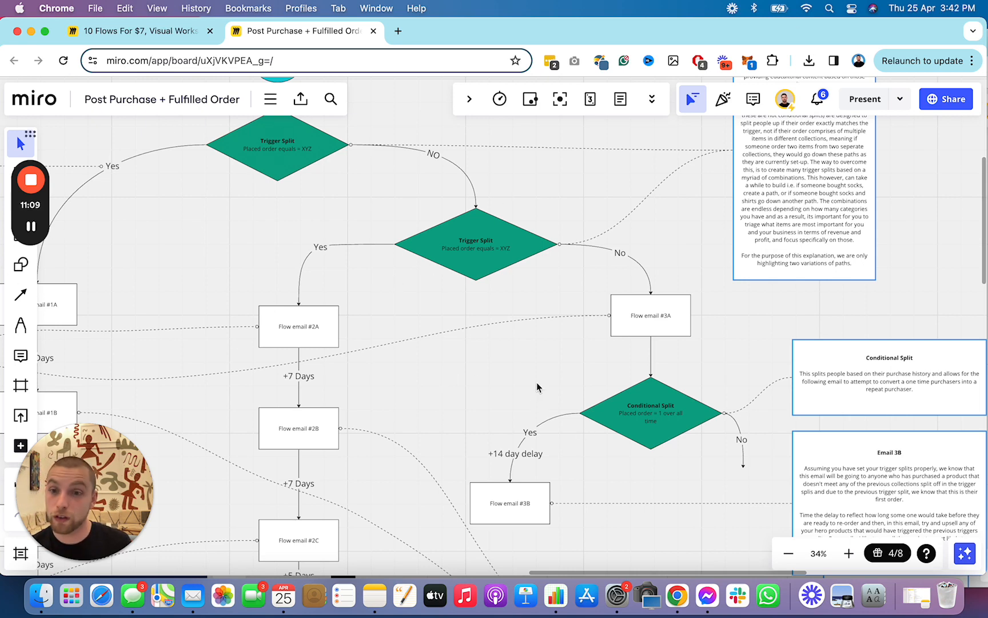
mouse_move(545, 394)
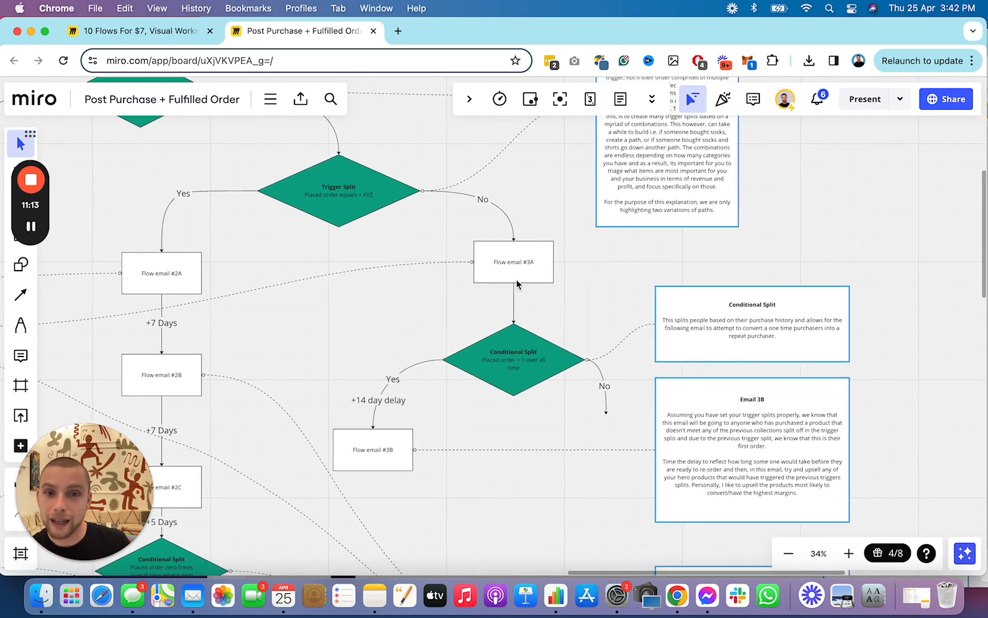
mouse_move(494, 268)
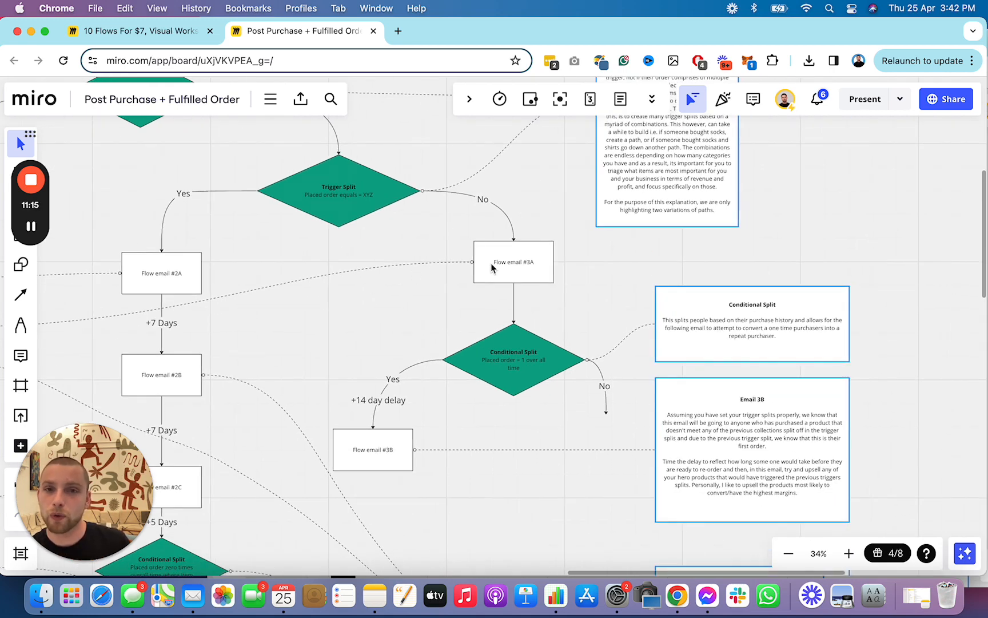
click(513, 261)
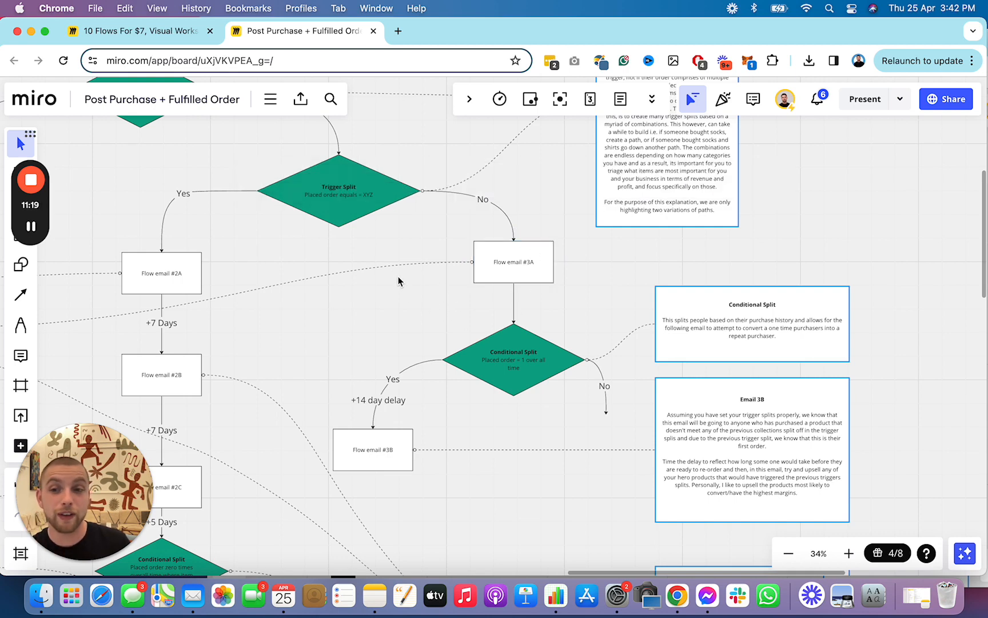
mouse_move(550, 461)
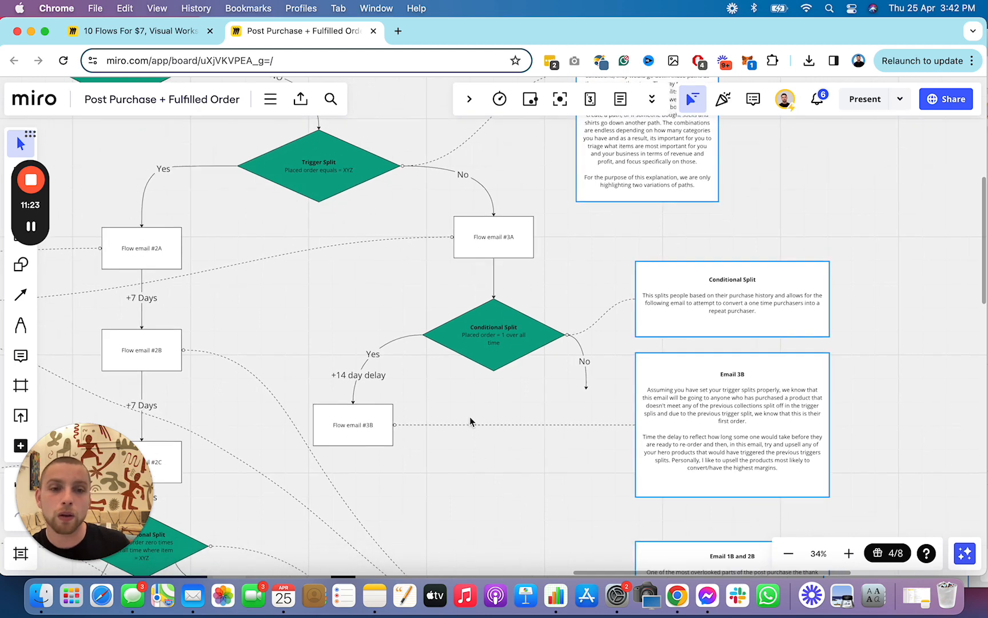
mouse_move(741, 469)
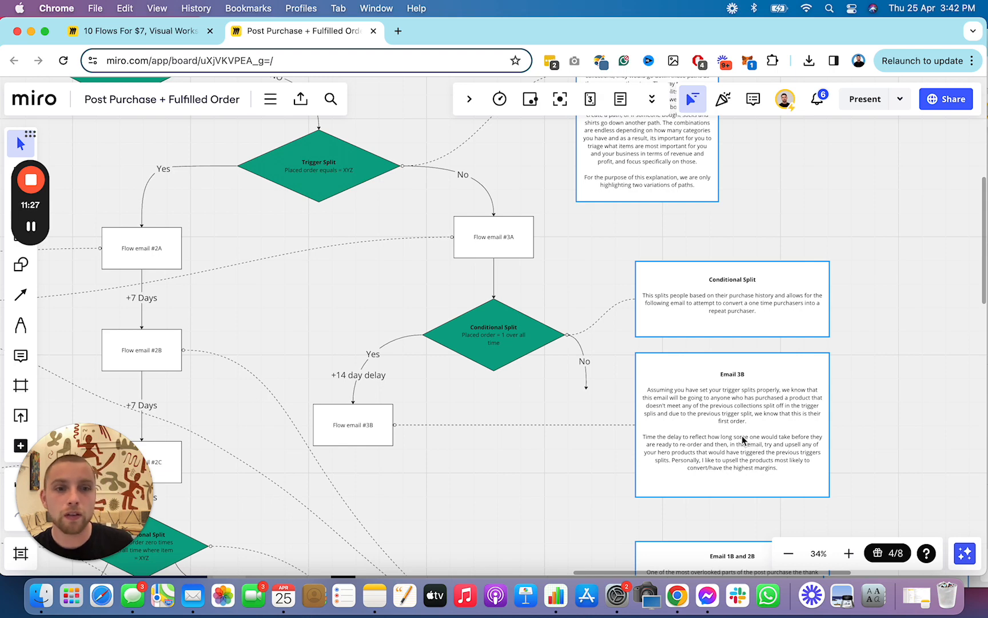
mouse_move(489, 457)
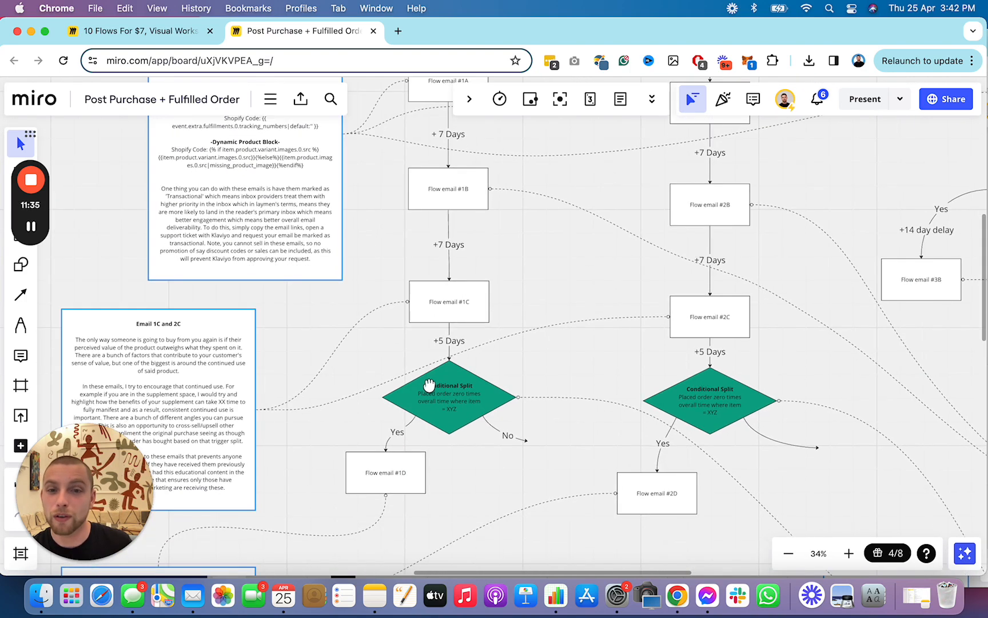
Step: Scroll the board to the Fulfilled Order start and both Trigger Split diamonds
scroll(down, 3)
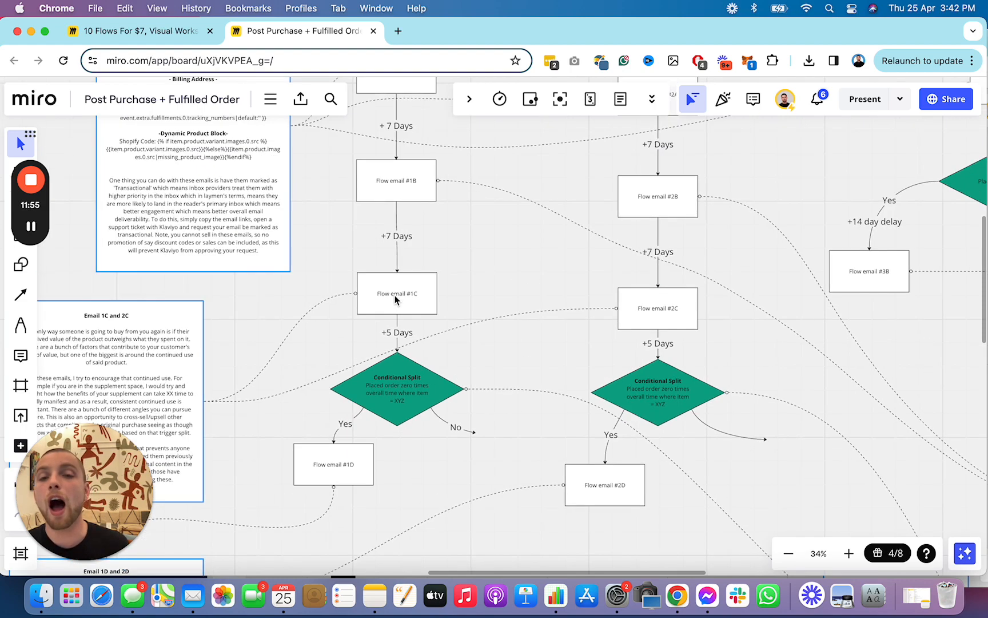
mouse_move(588, 292)
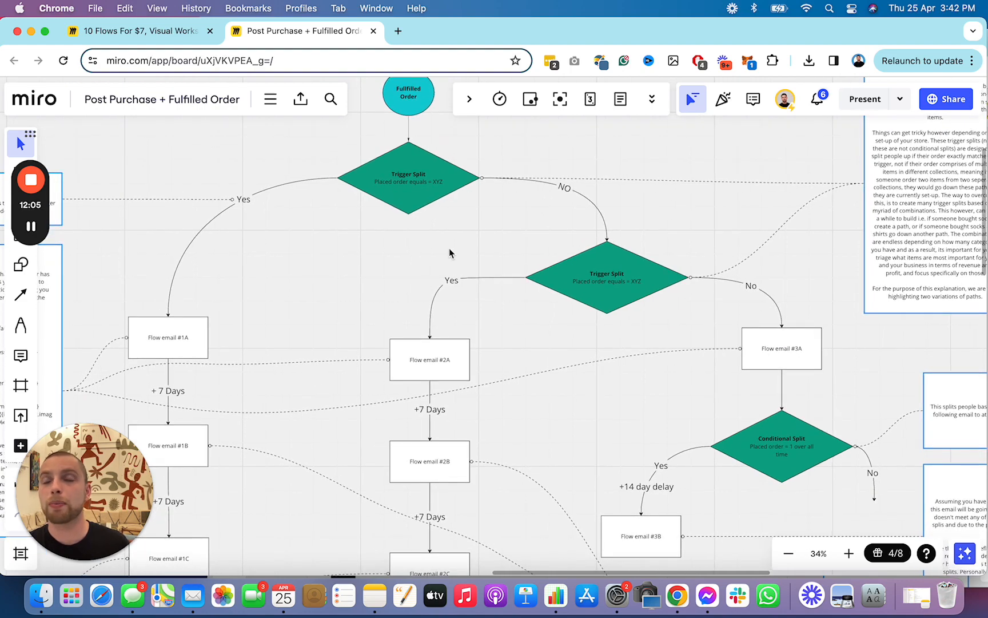
Step: Scroll toward the conditional splits and select the Flow email #1C box
scroll(down, 3)
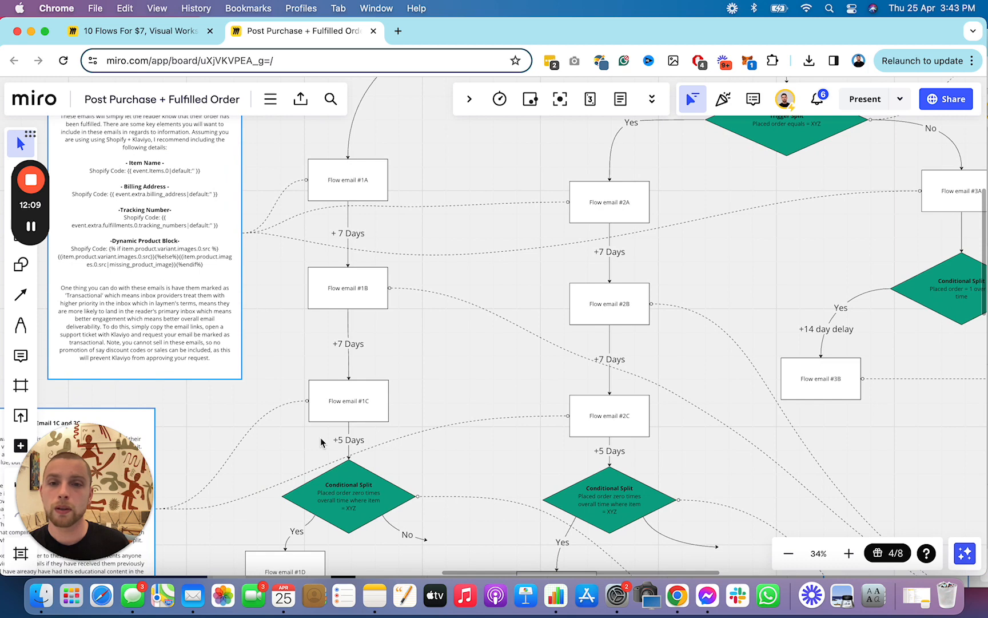
click(348, 401)
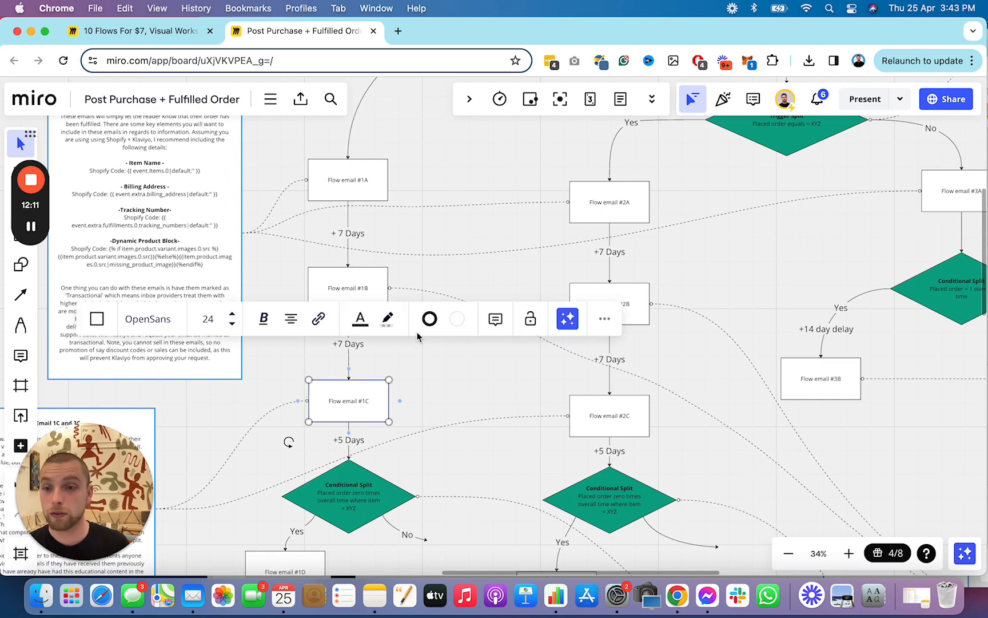
mouse_move(428, 350)
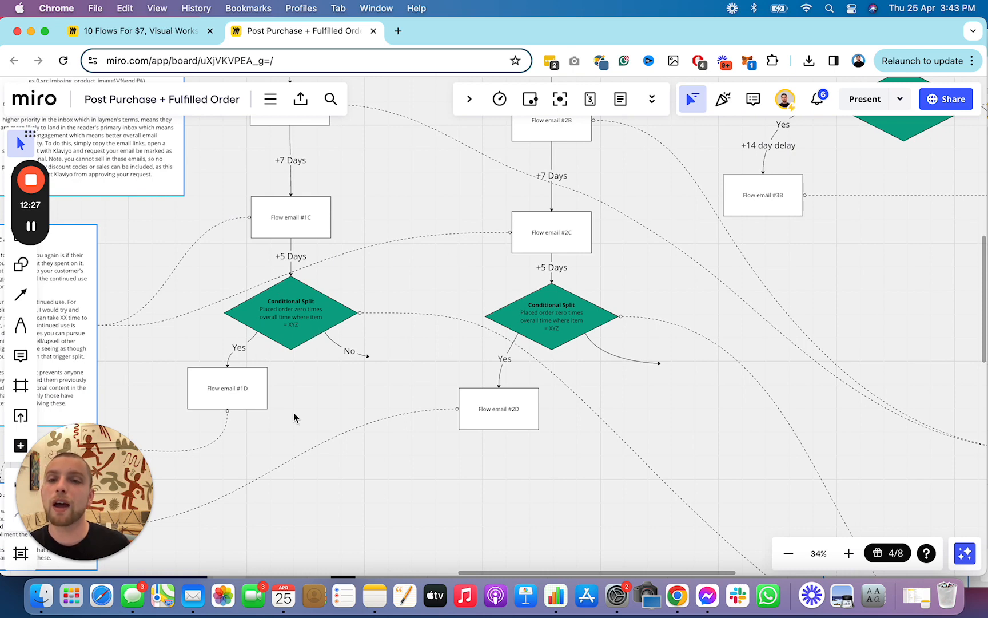
mouse_move(246, 428)
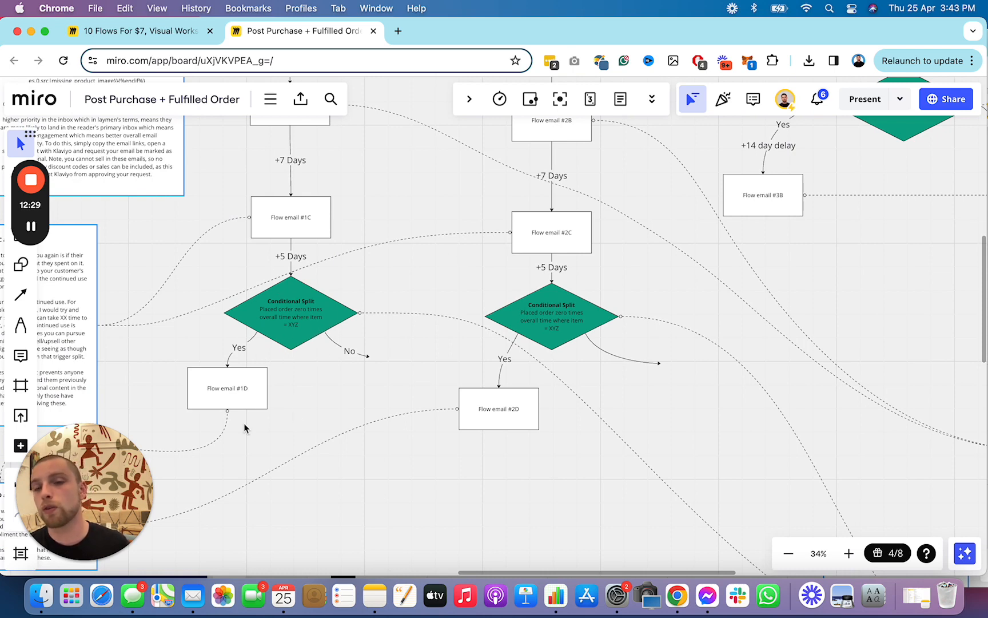
mouse_move(254, 284)
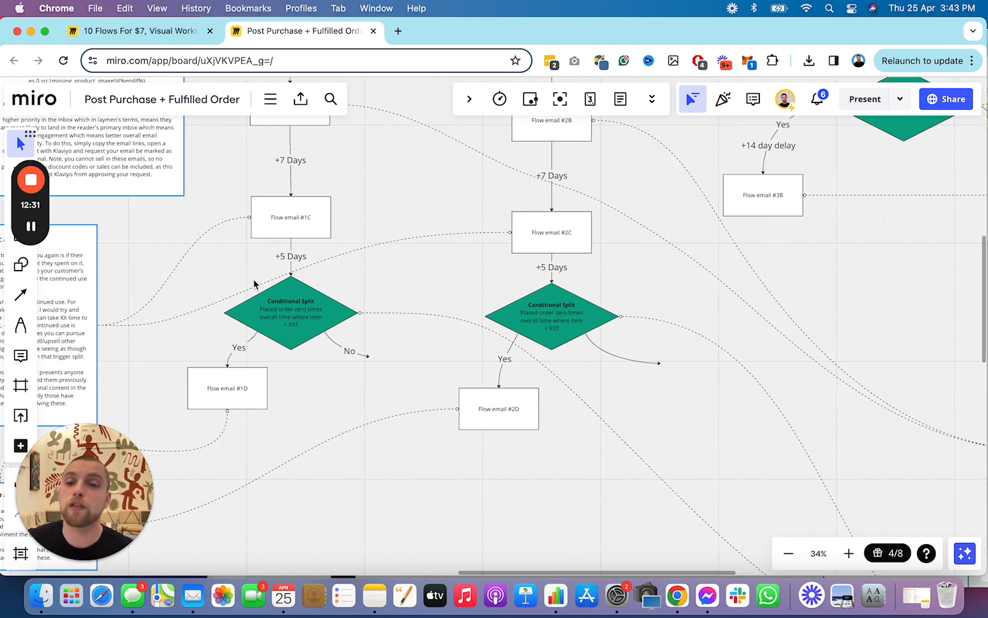
Step: Select the Conditional Split before #1D and drag to the Email 1D/2D notes
click(290, 315)
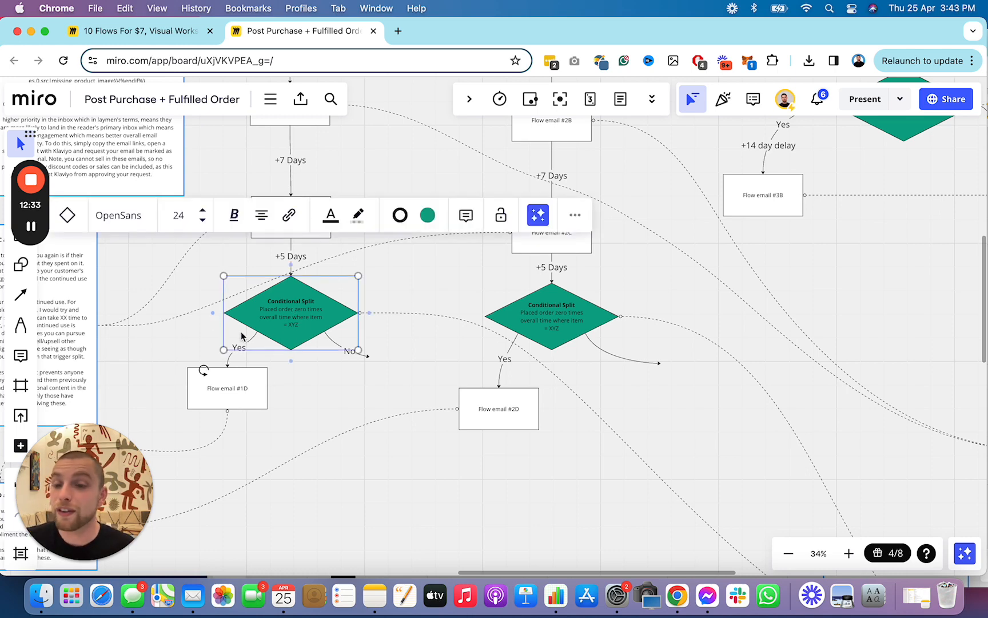
drag(290, 315, 505, 271)
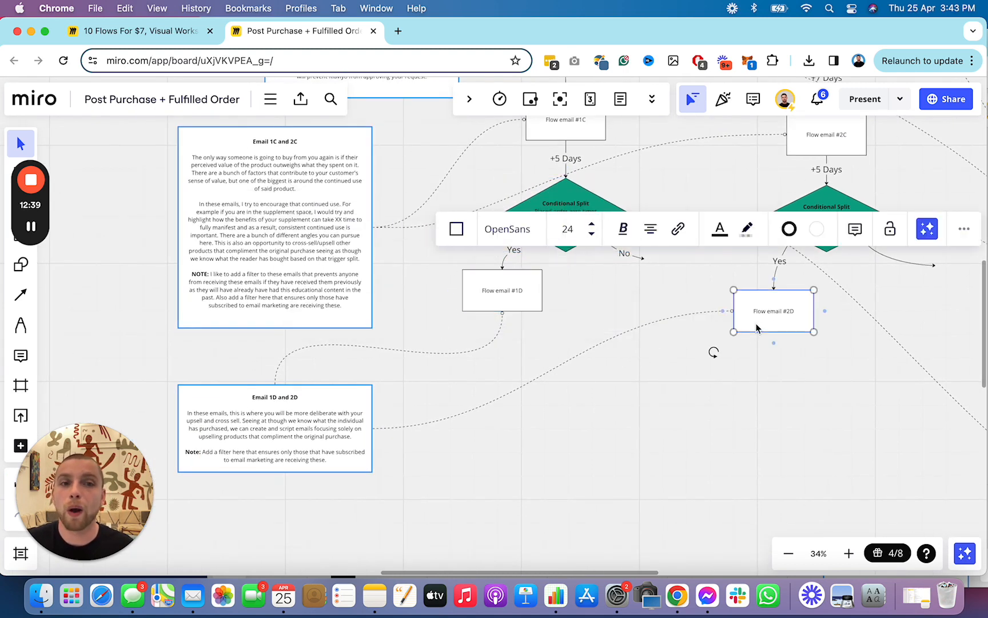
mouse_move(515, 439)
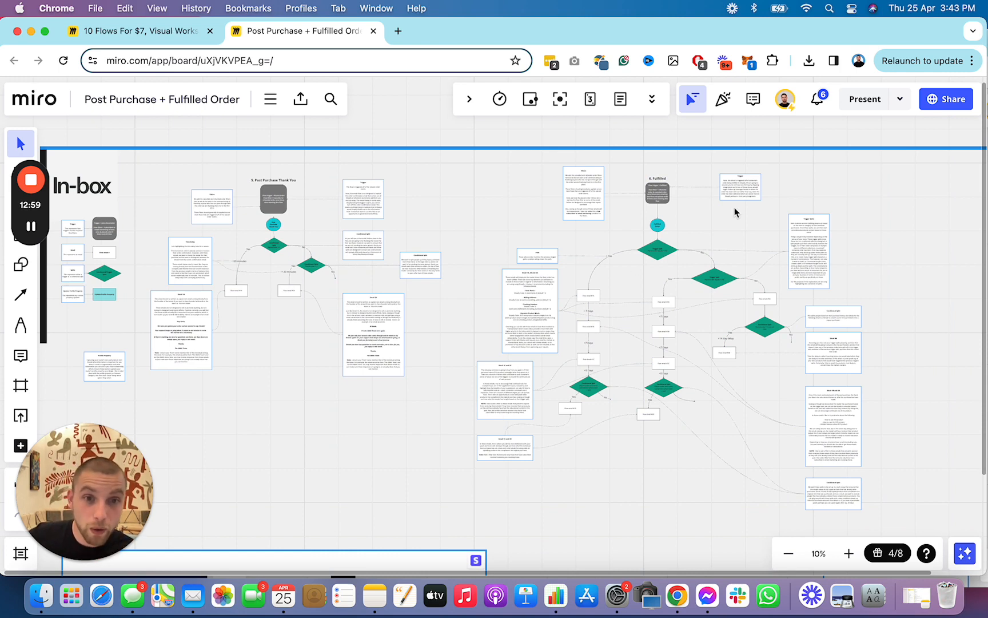
mouse_move(674, 361)
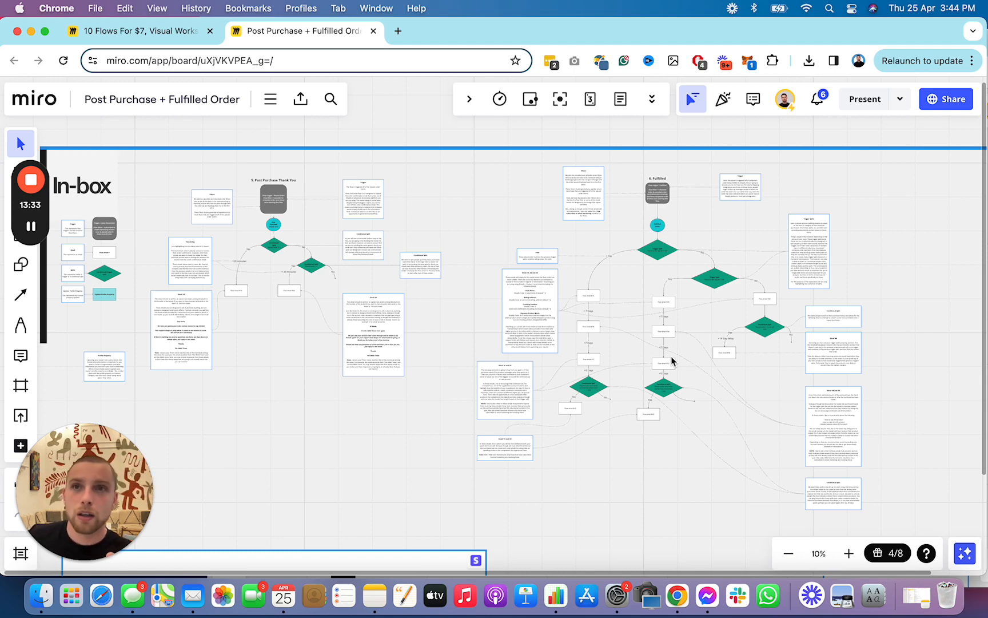
mouse_move(414, 308)
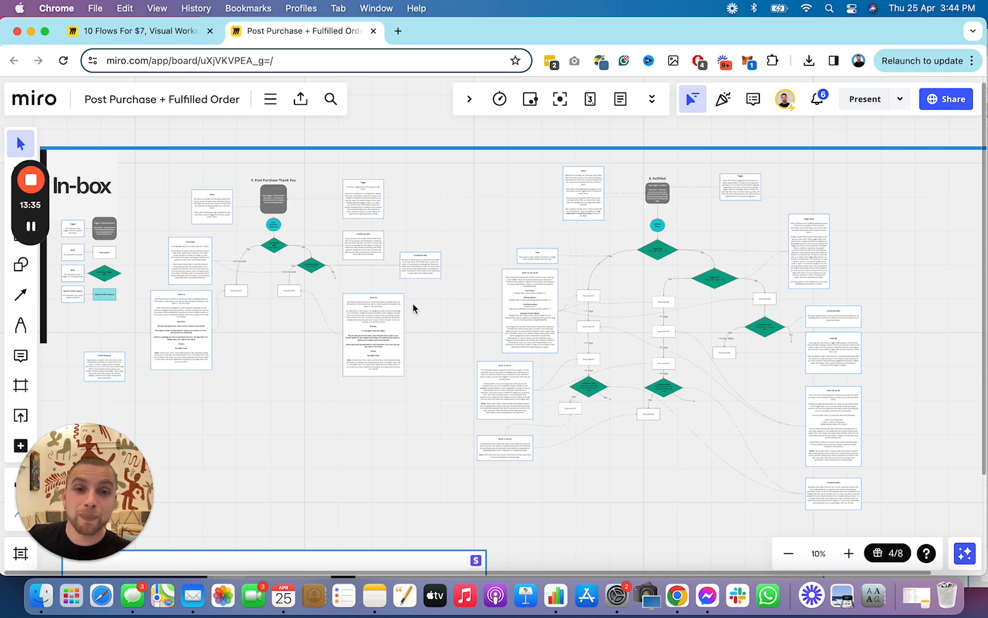
mouse_move(637, 408)
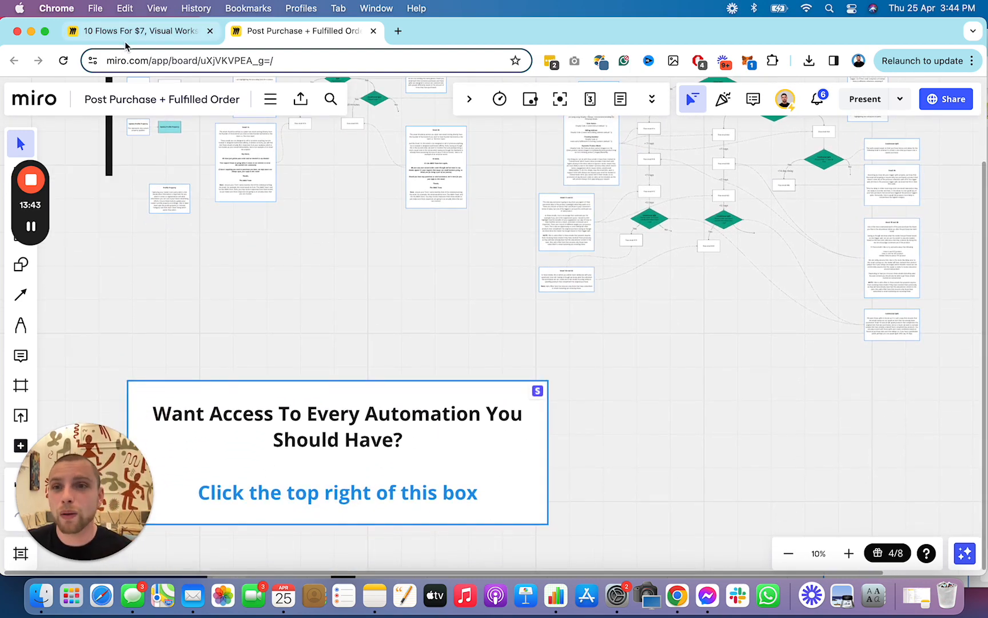
Step: Open the '10 Flows For $7' board and pan across its In-box flow rows
click(138, 30)
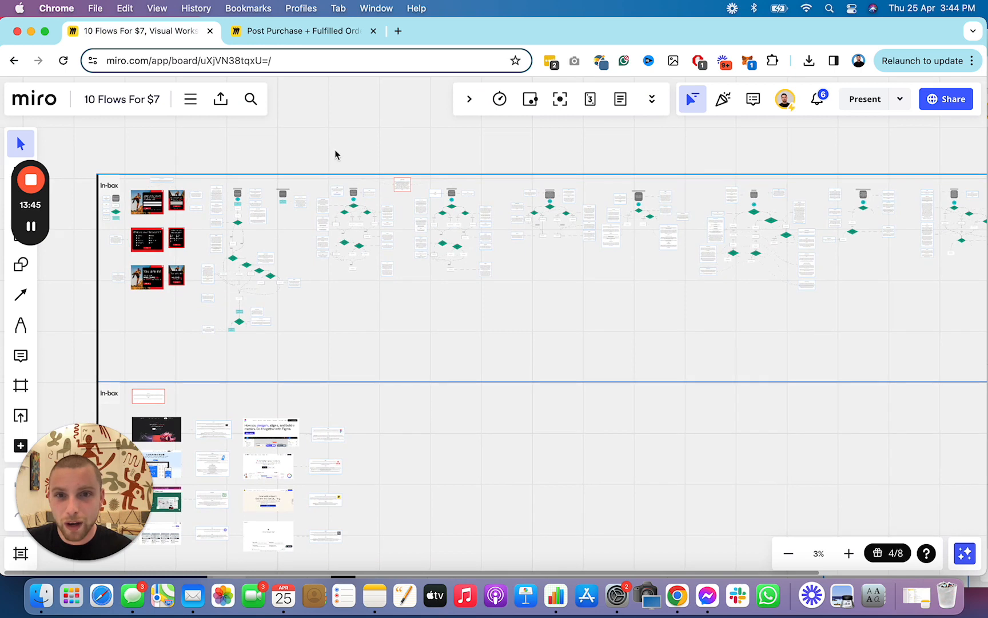
drag(336, 154, 641, 333)
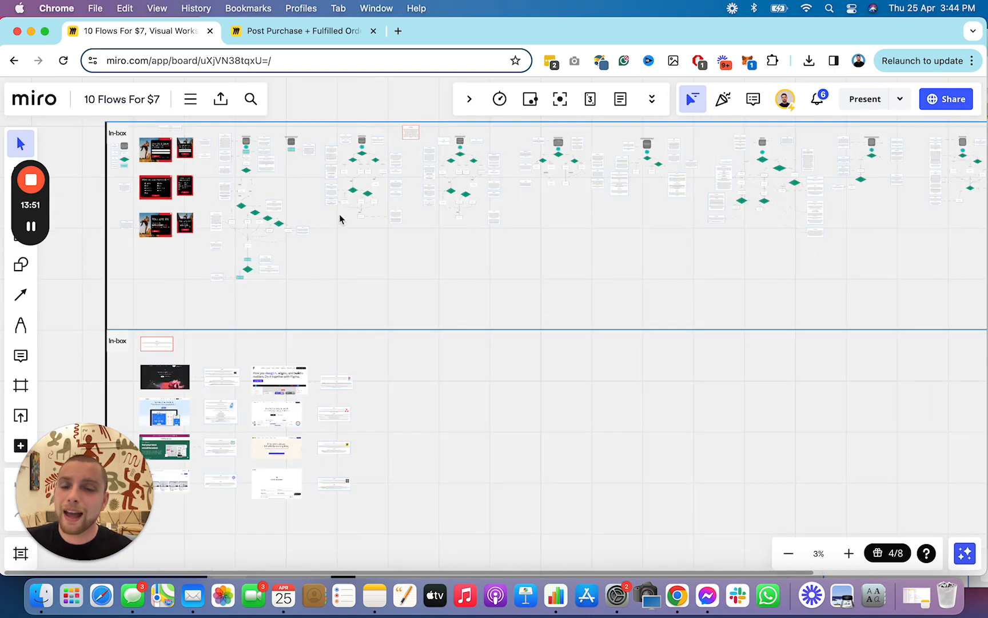
scroll(down, 3)
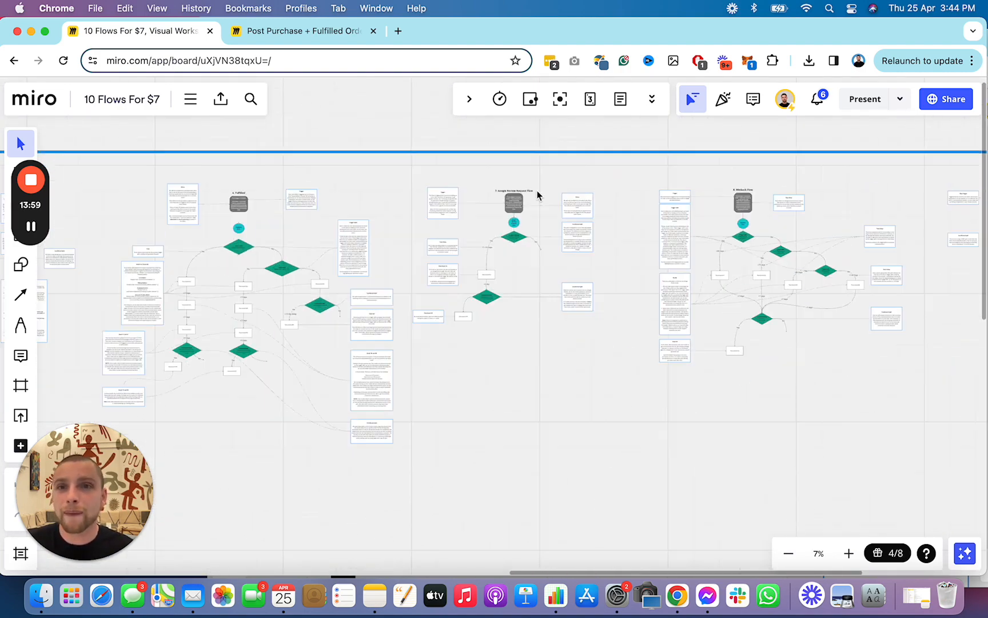
Step: Switch back to 'Post Purchase + Fulfilled Order' and scroll to the In-box overview
click(301, 31)
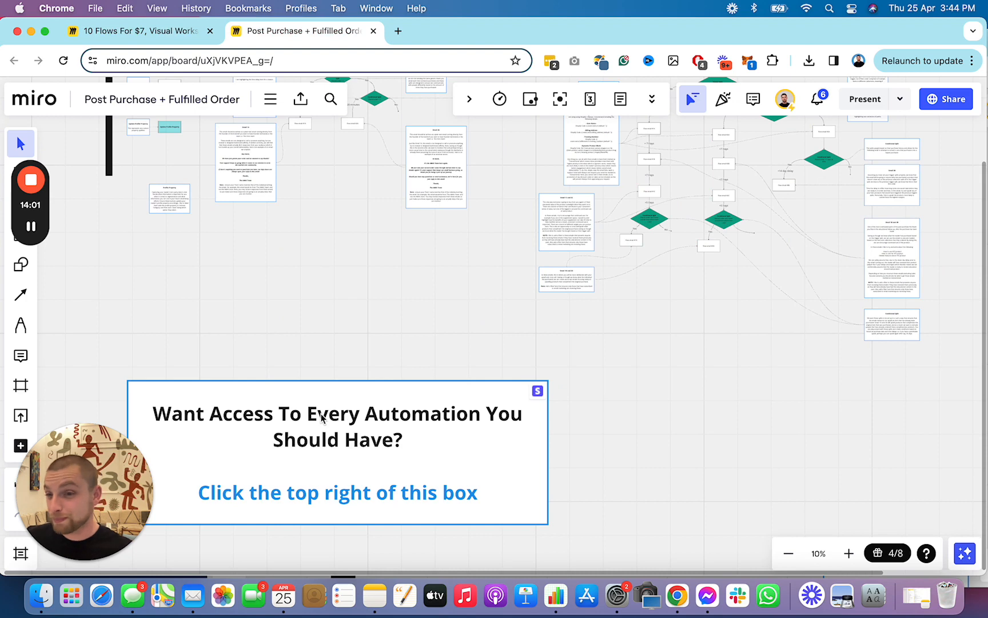
mouse_move(507, 383)
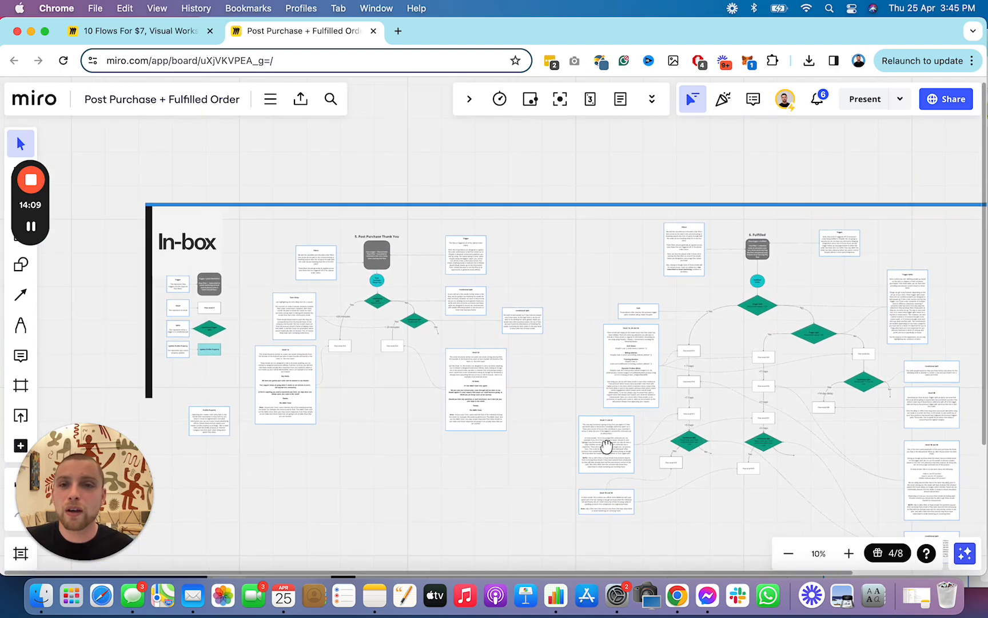
scroll(down, 3)
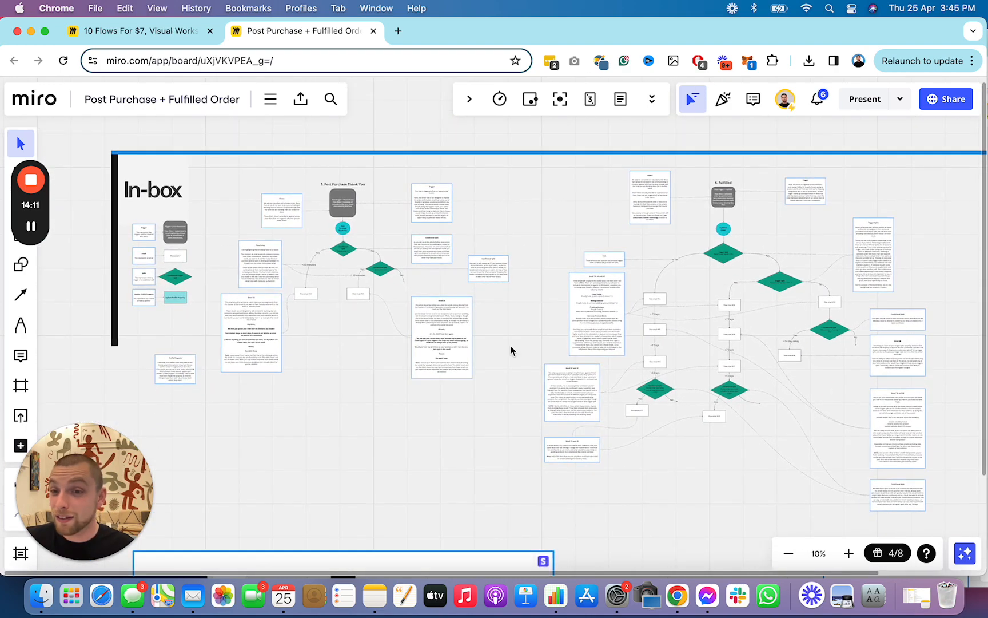